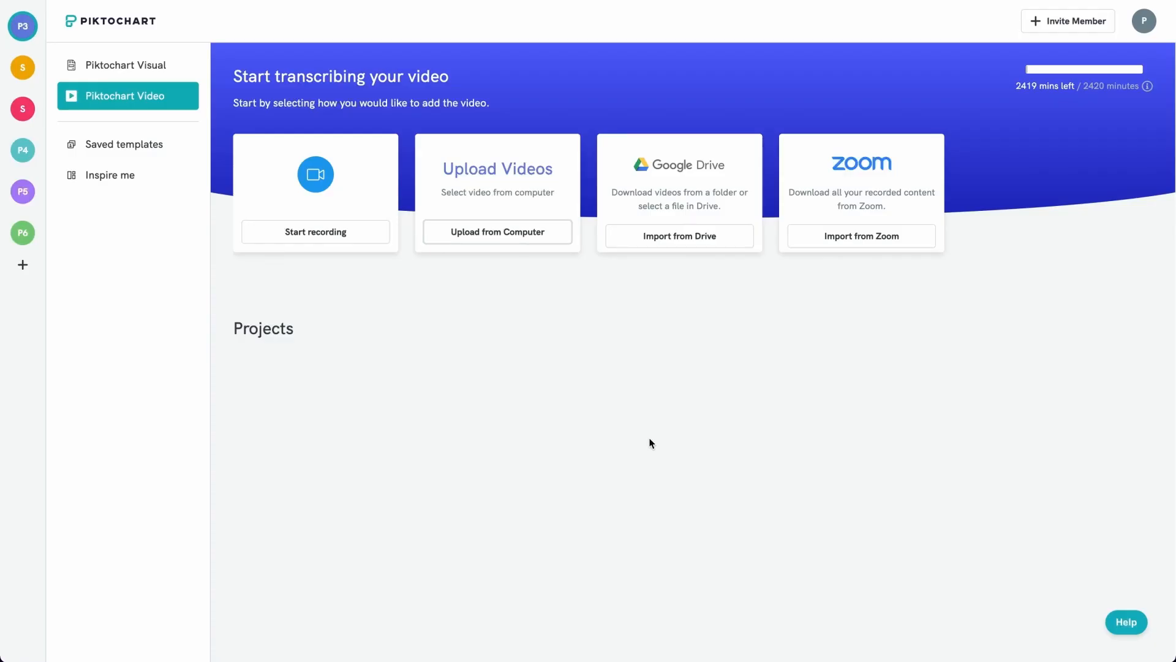
mouse_move(662, 438)
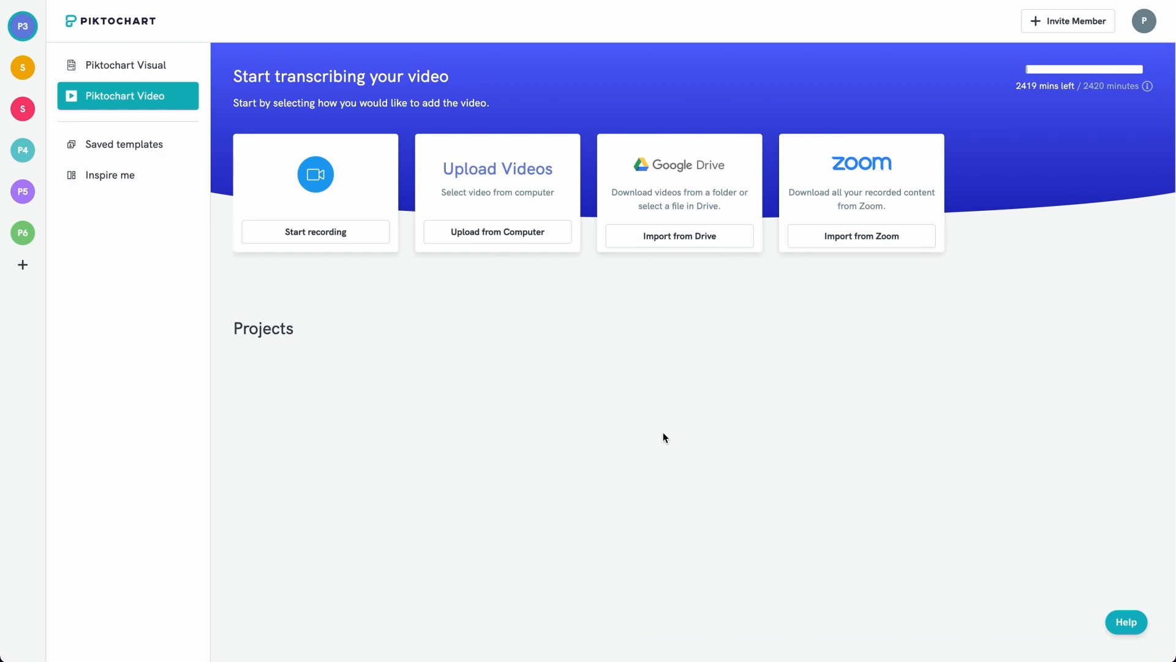
mouse_move(359, 241)
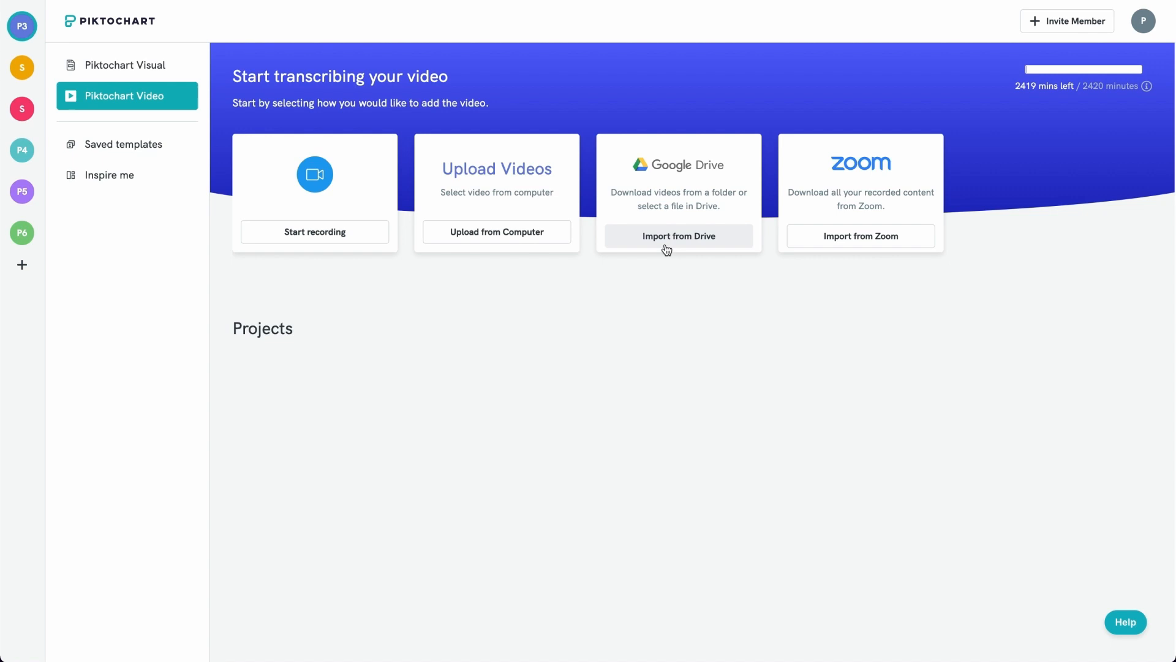
mouse_move(496, 231)
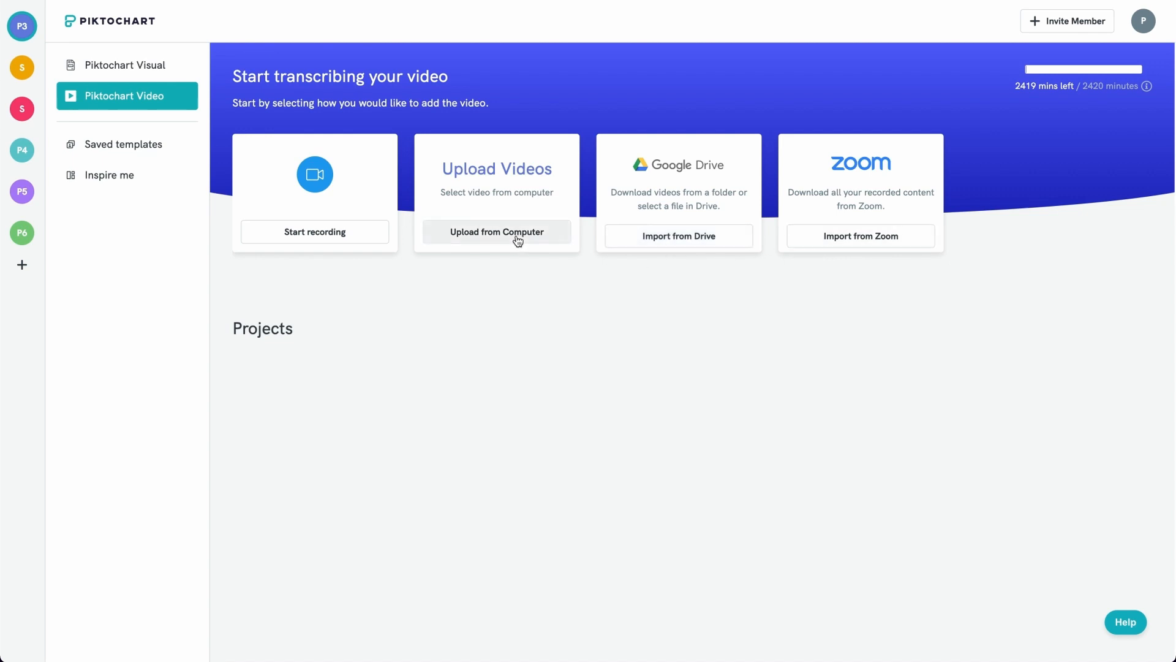
Upload Piktochart-Video.mp4 from the computer and open its transcribed project in the editor
click(497, 231)
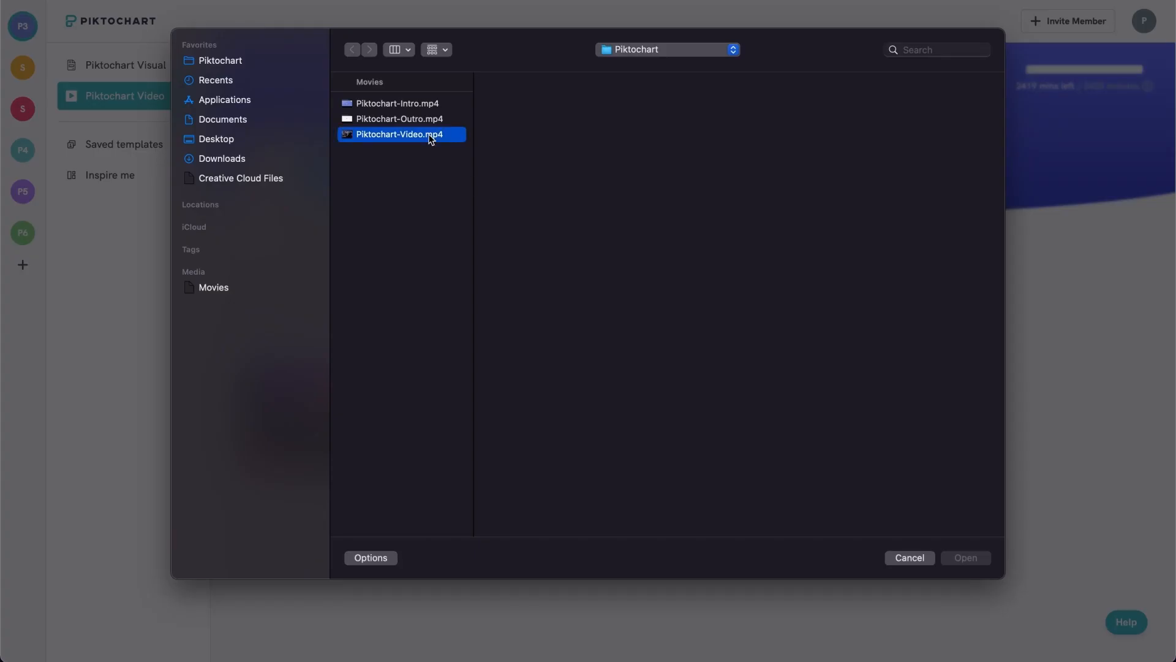
double_click(400, 133)
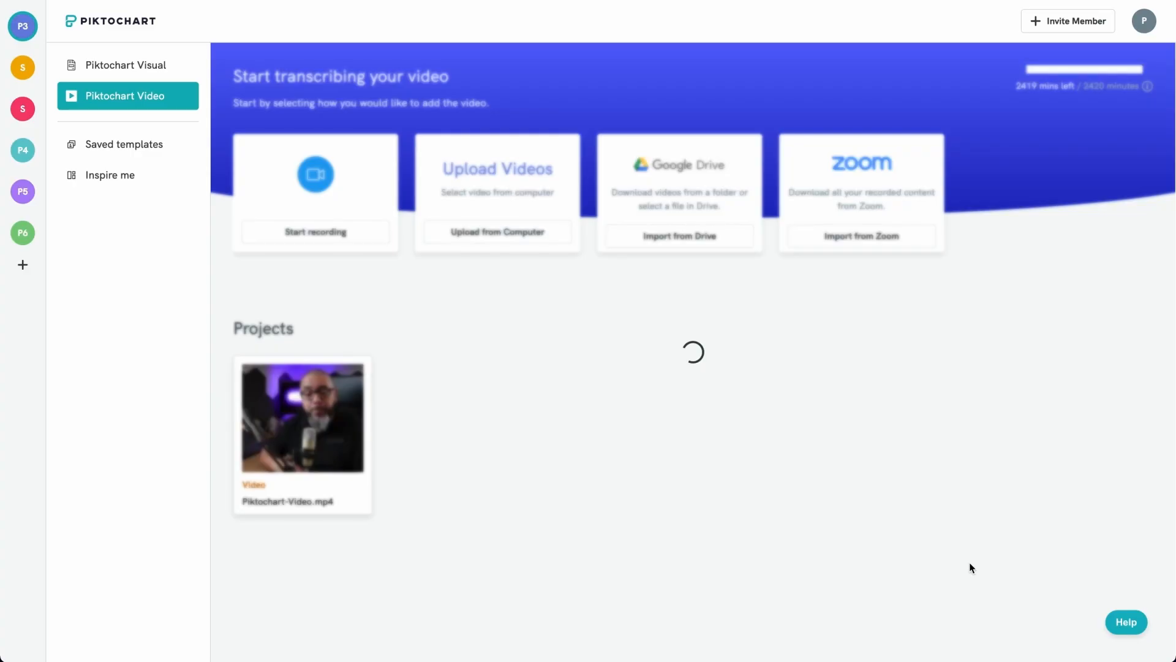
mouse_move(302, 412)
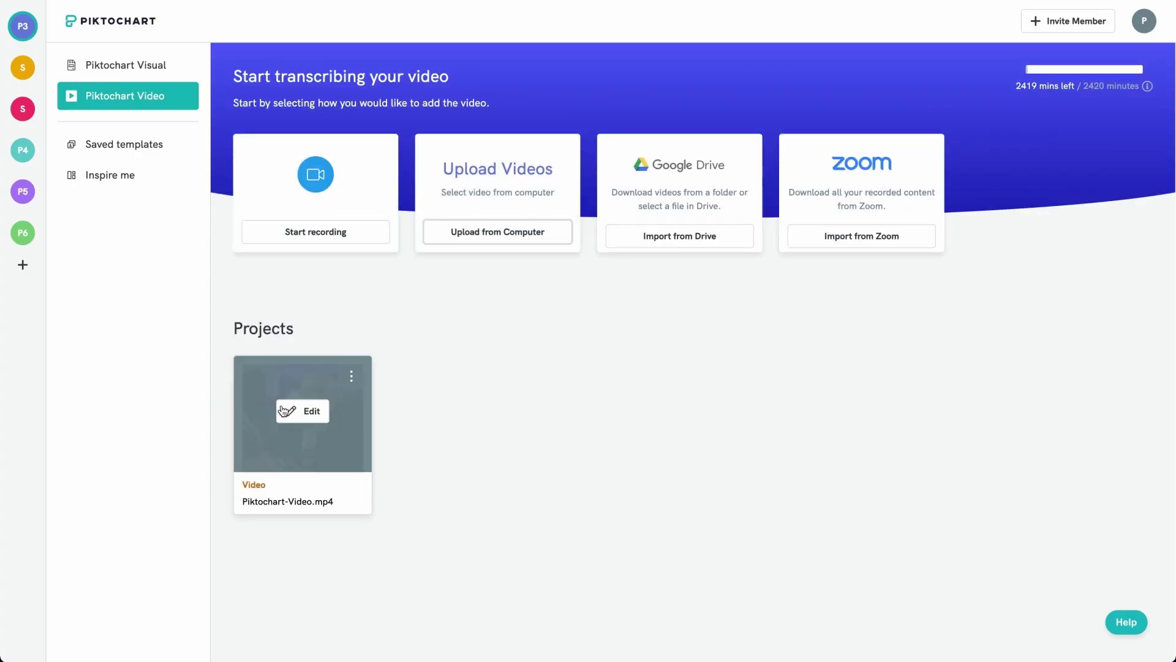
click(302, 411)
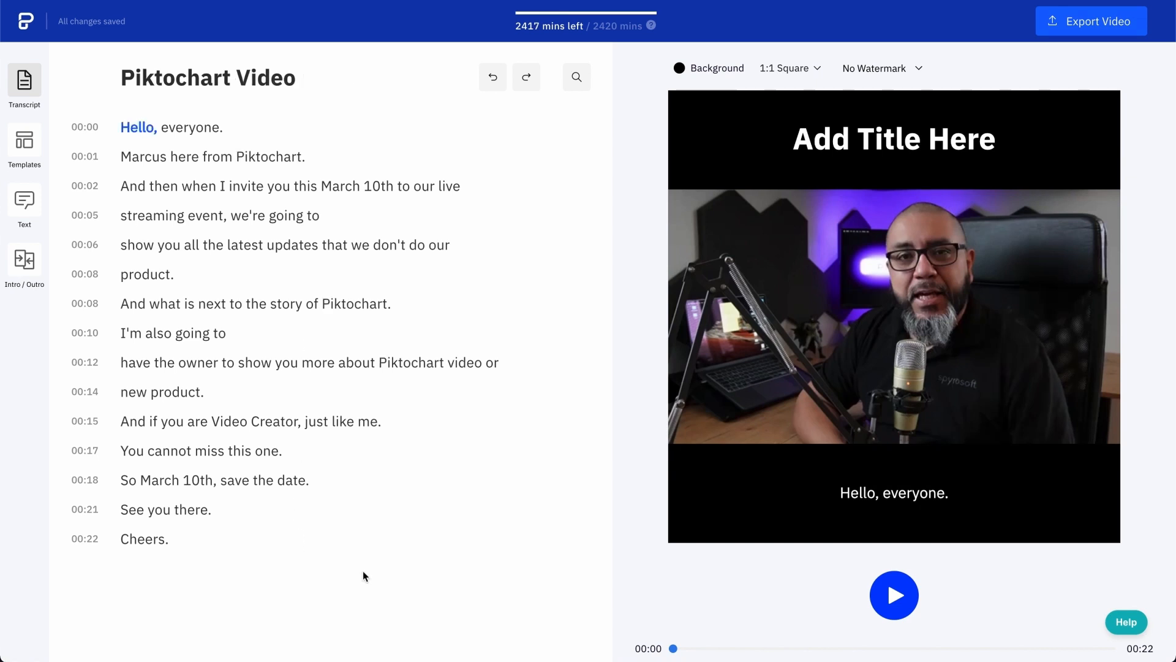
Play the preview around the two transcript-line cuts to check the 22-to-19-second trim
click(893, 595)
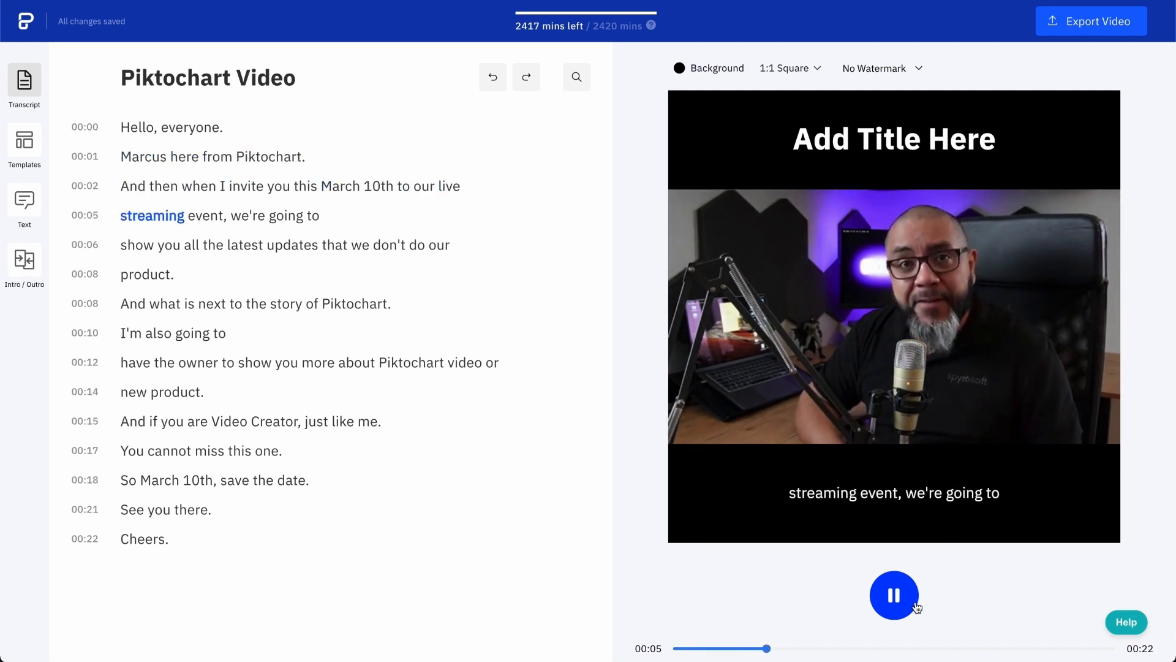
click(894, 595)
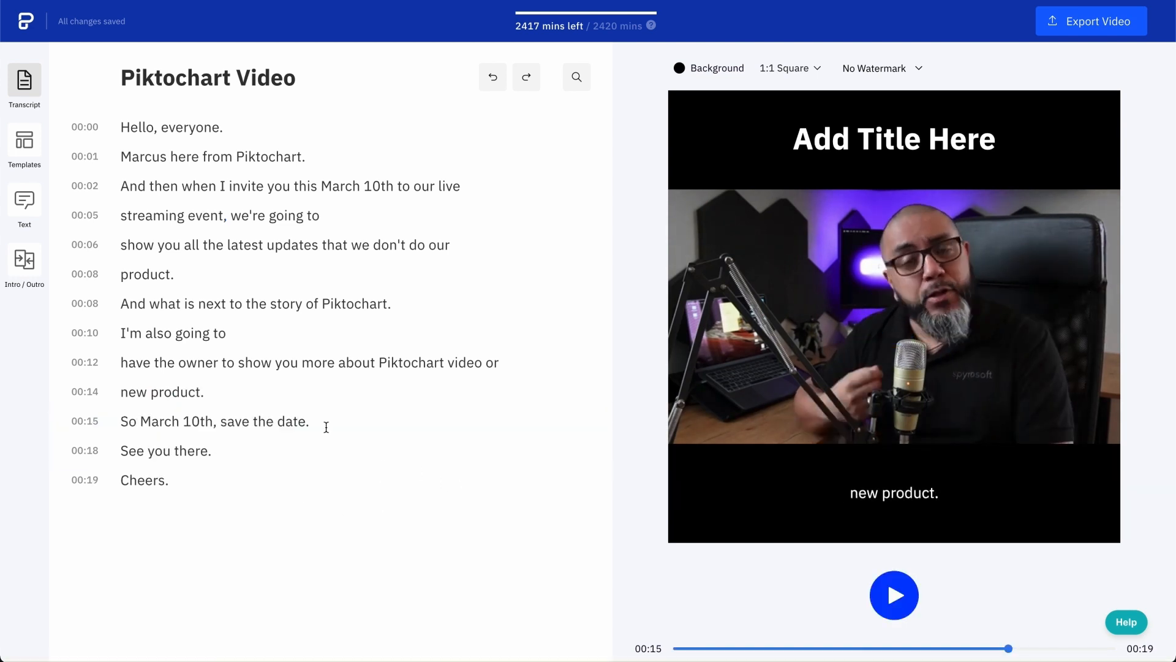
click(894, 595)
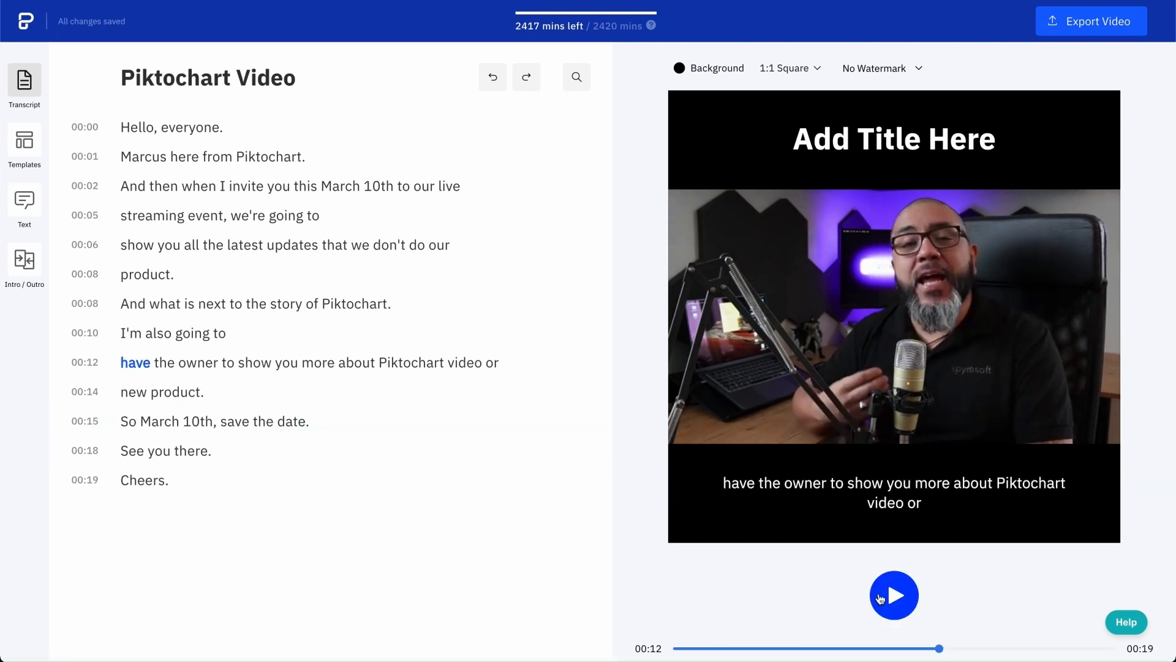
click(894, 595)
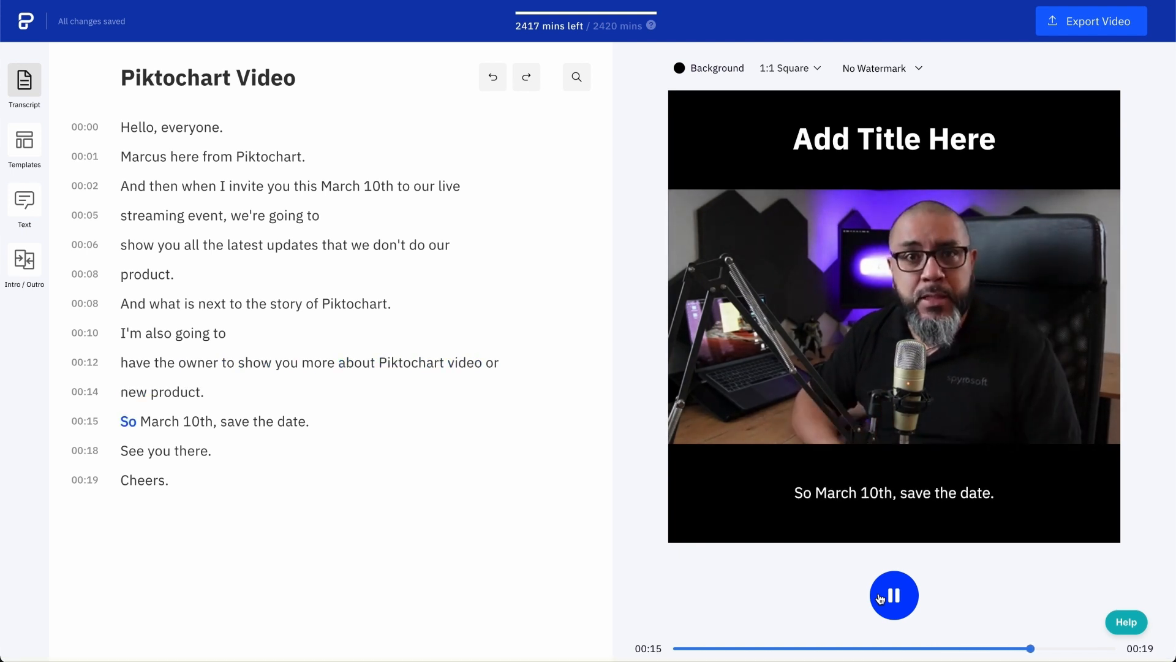
click(894, 595)
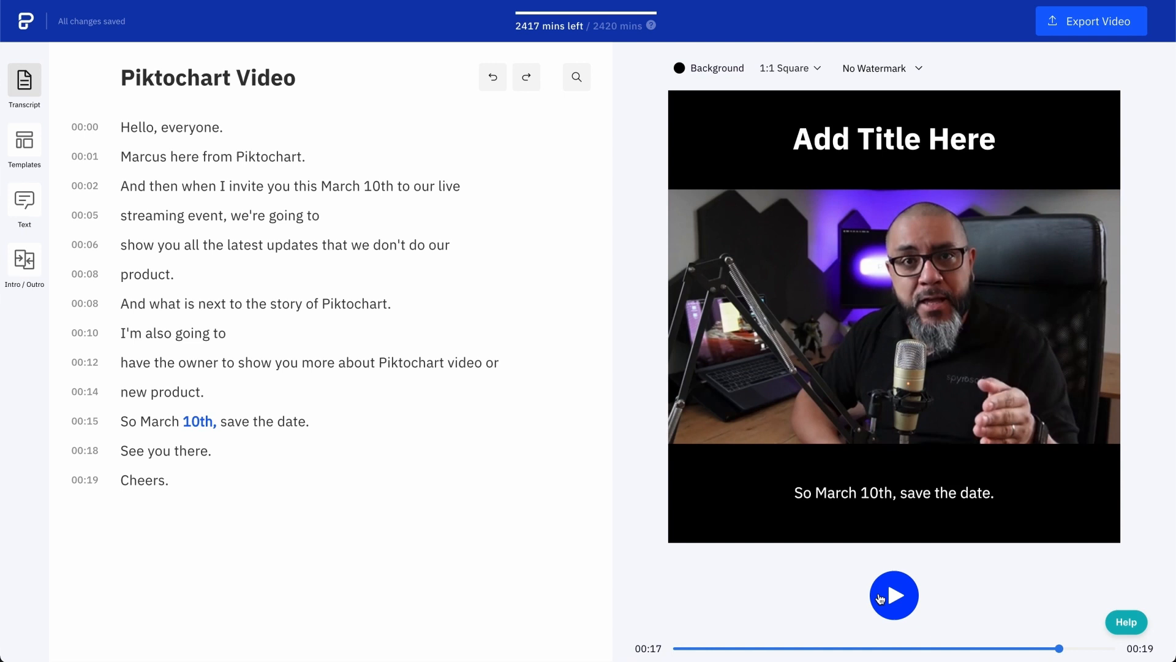
click(893, 595)
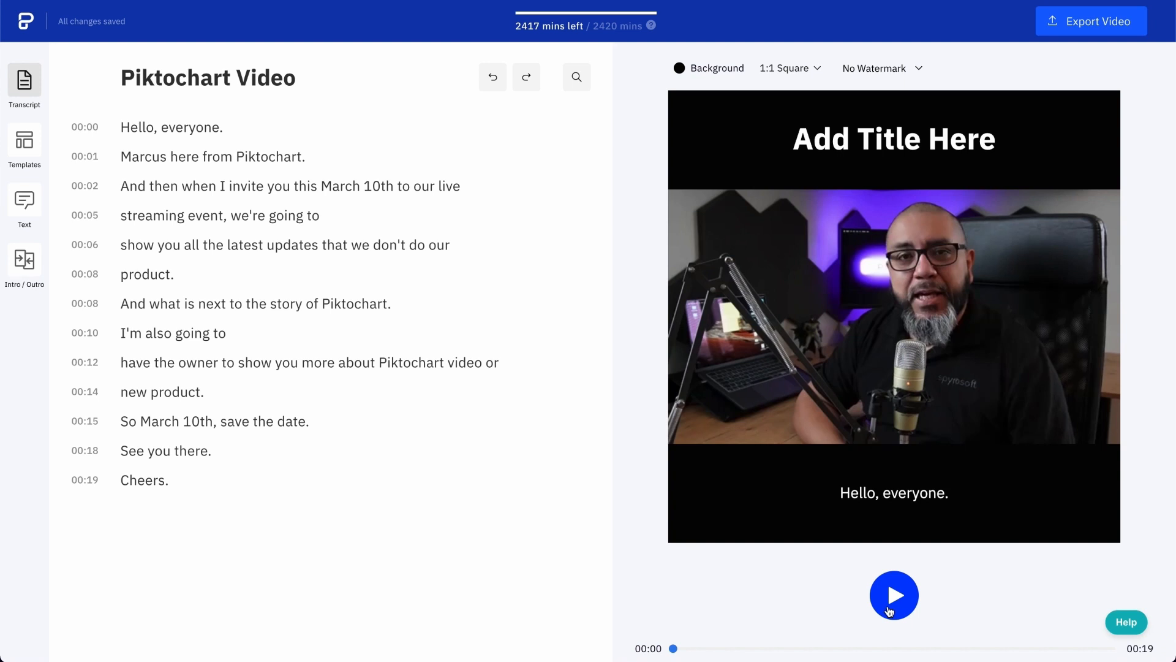
double_click(138, 127)
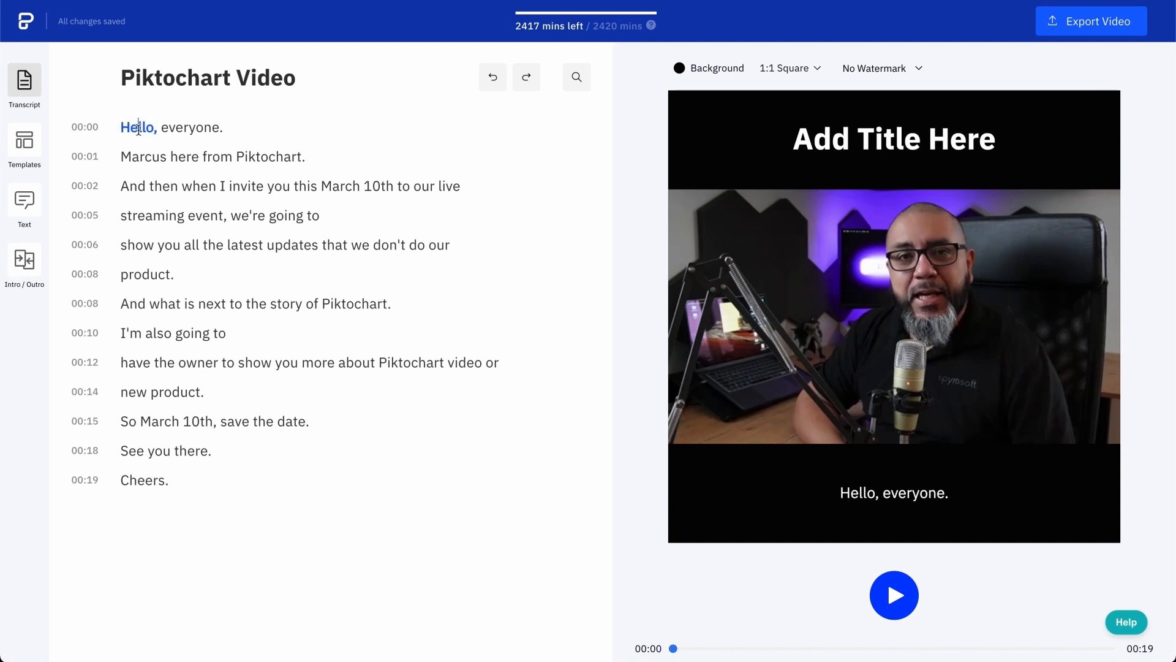
mouse_move(906, 613)
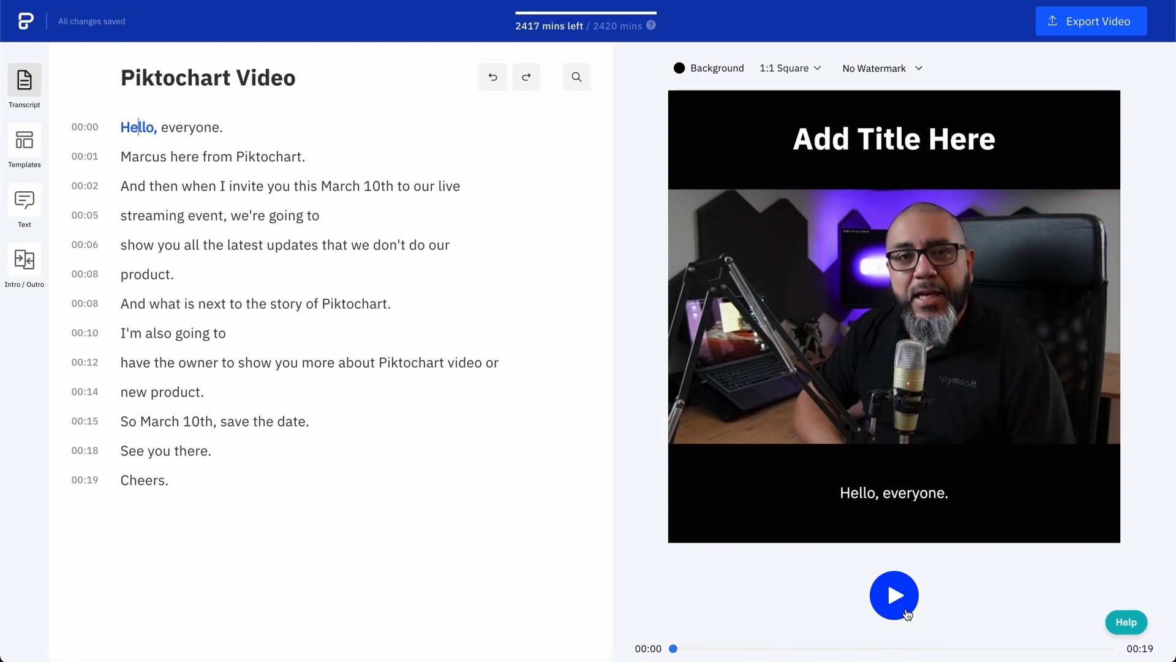
mouse_move(682, 68)
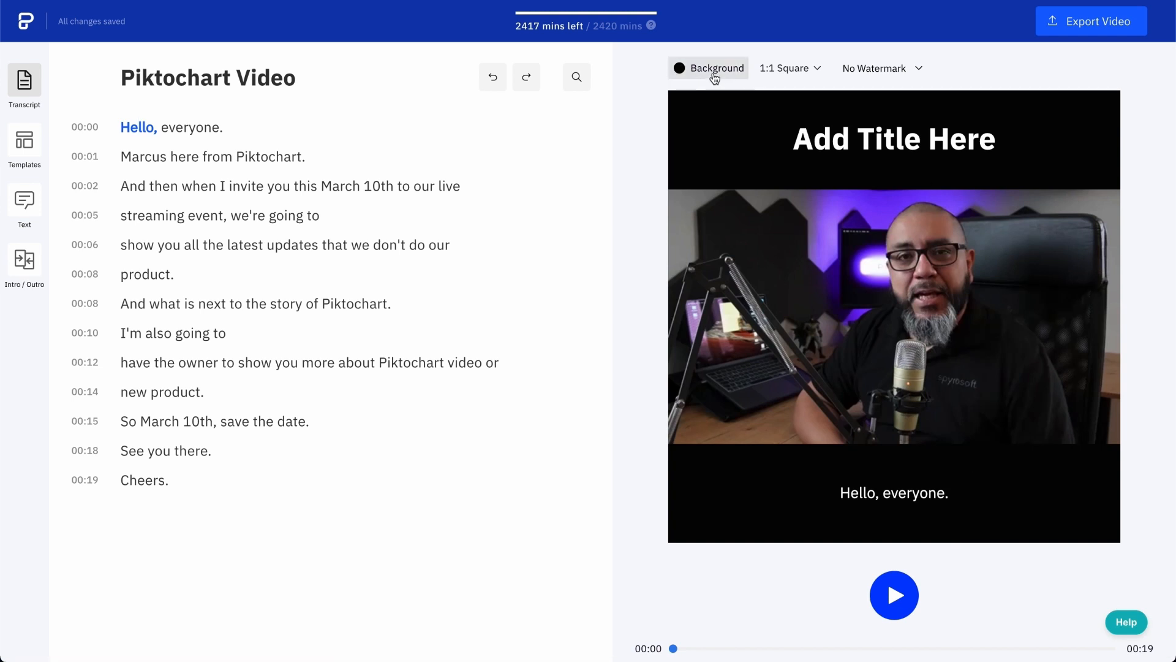
mouse_move(884, 628)
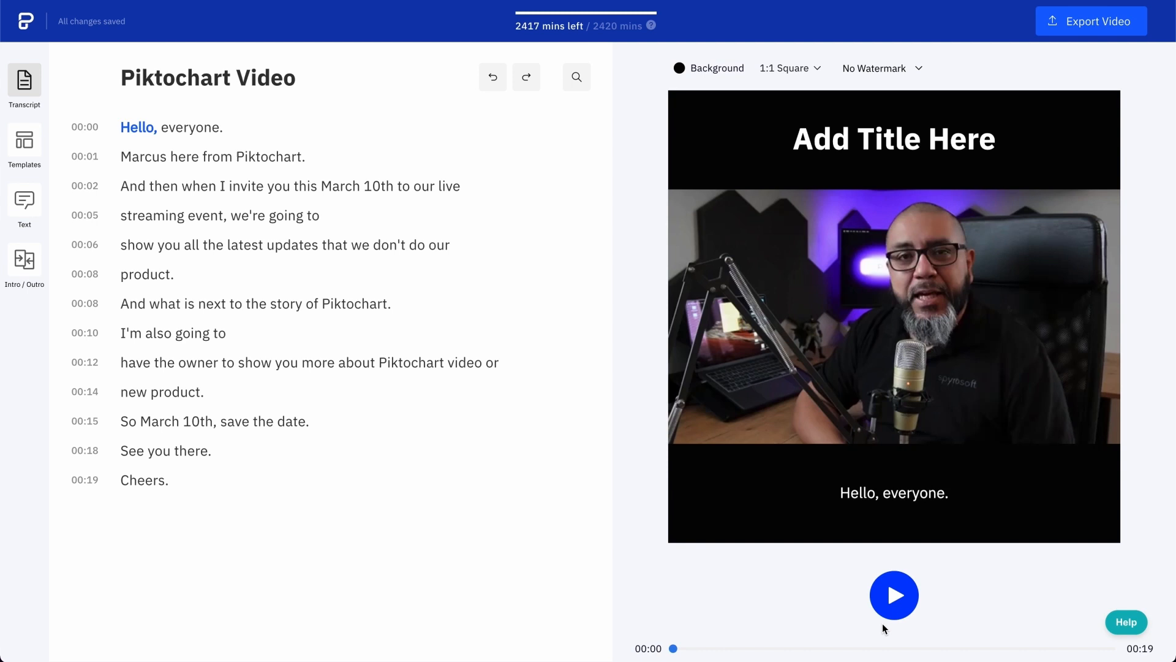
mouse_move(731, 83)
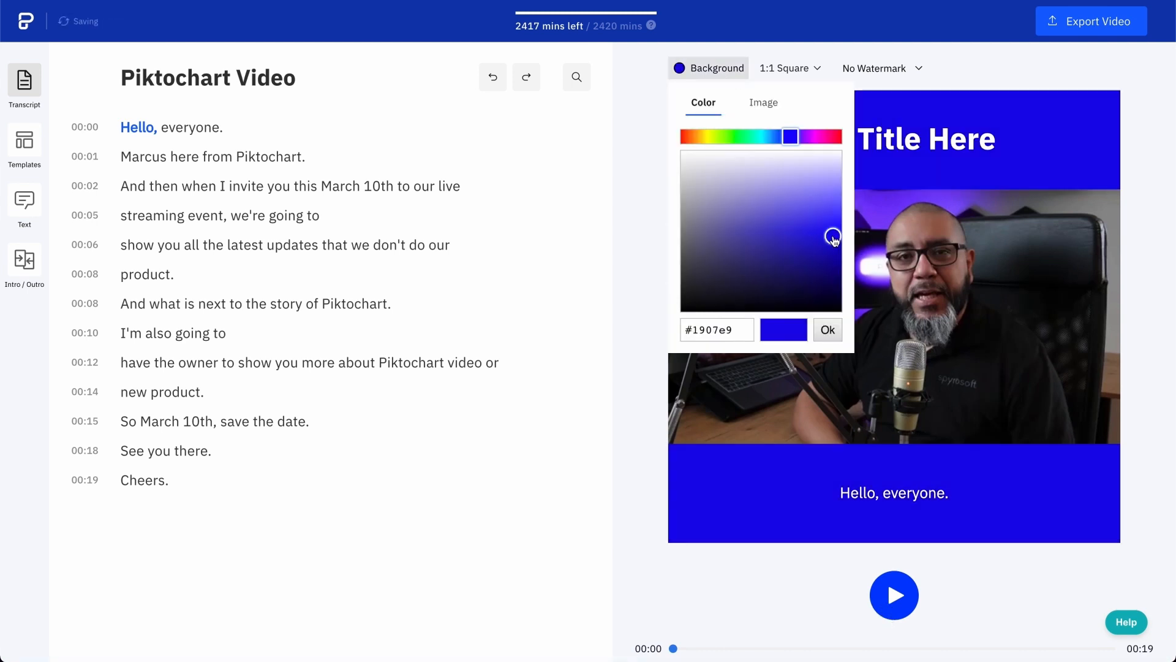
click(786, 137)
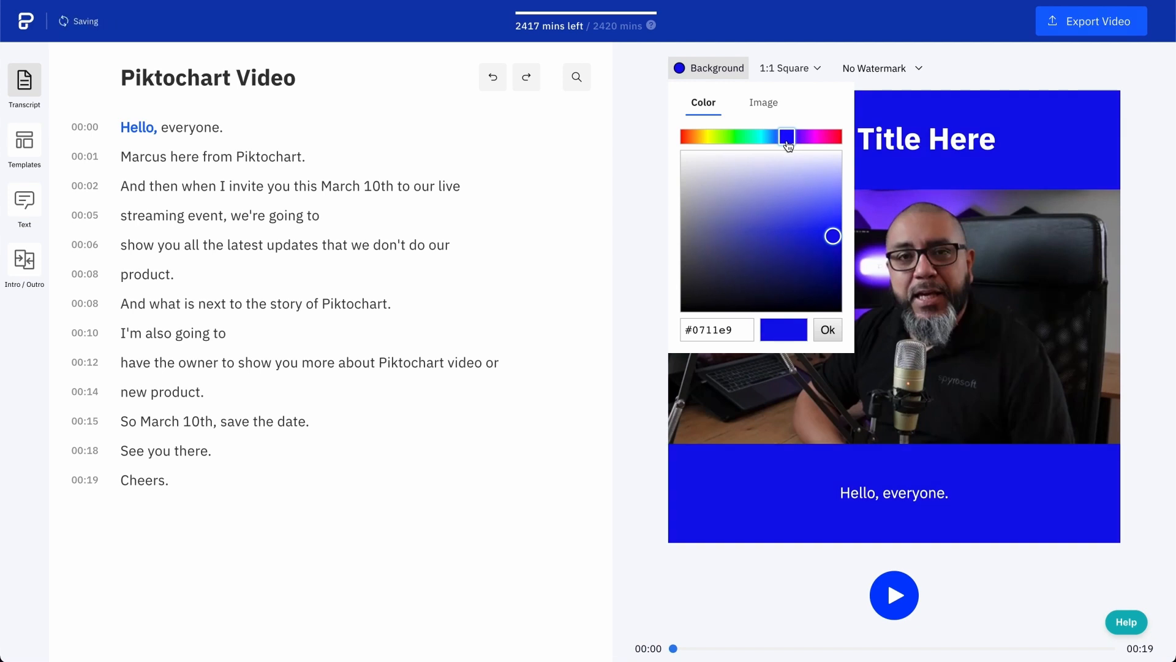
click(688, 136)
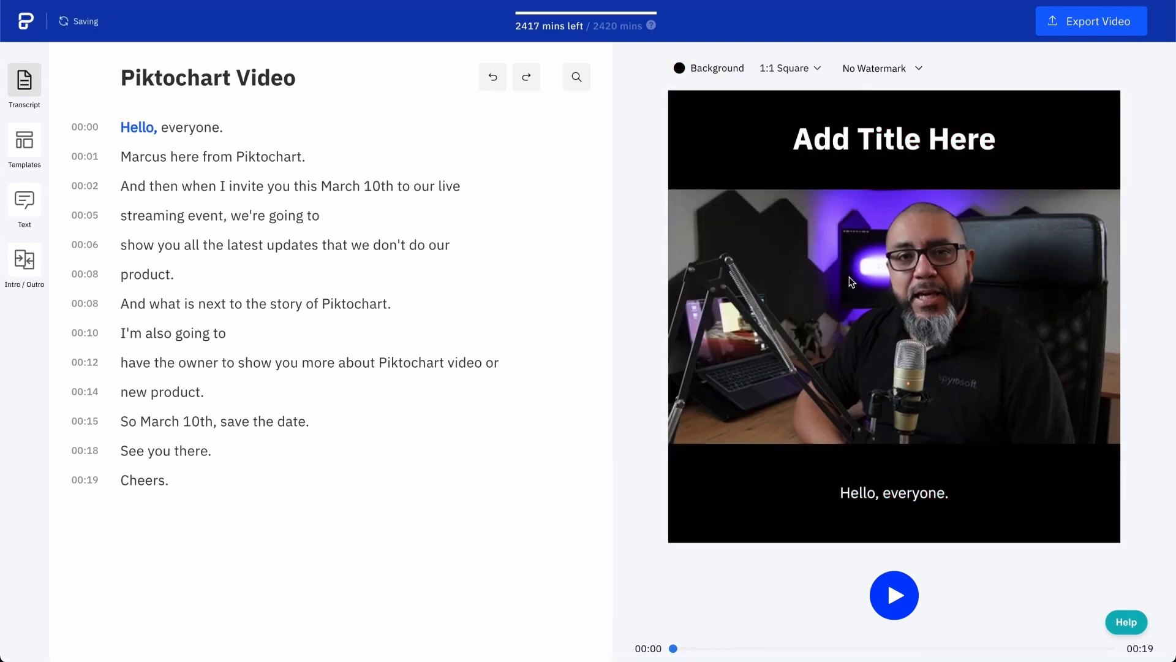
Try 9:16 vertical and 4:5 portrait aspect ratios, settling on 16:9 horizontal
click(788, 68)
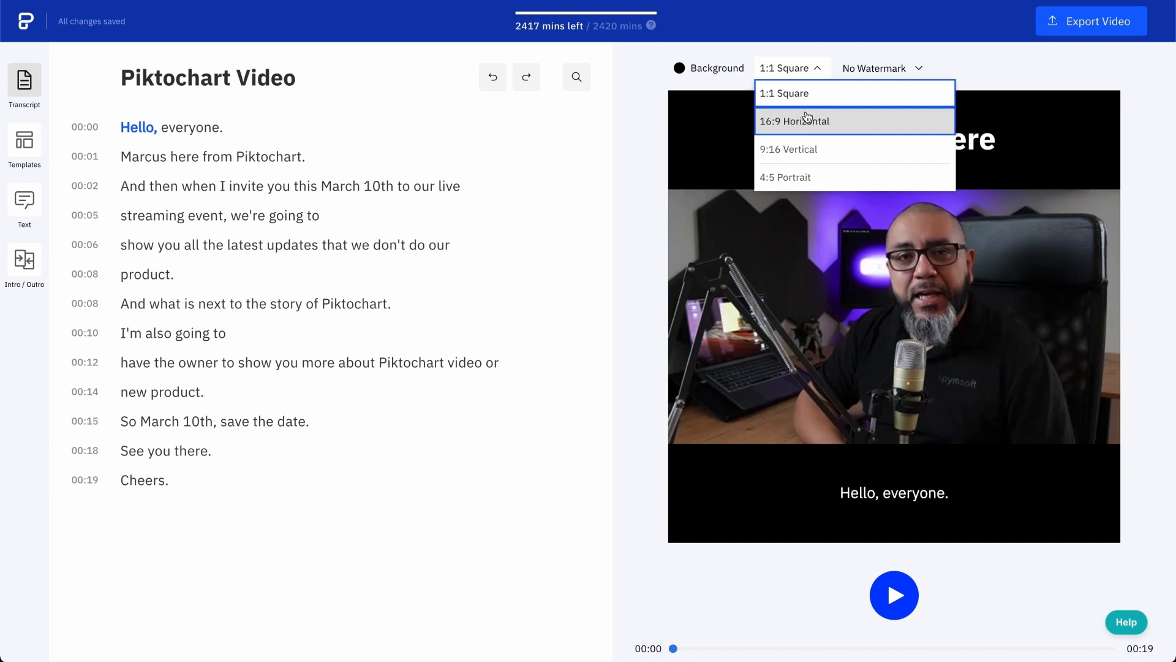
click(794, 120)
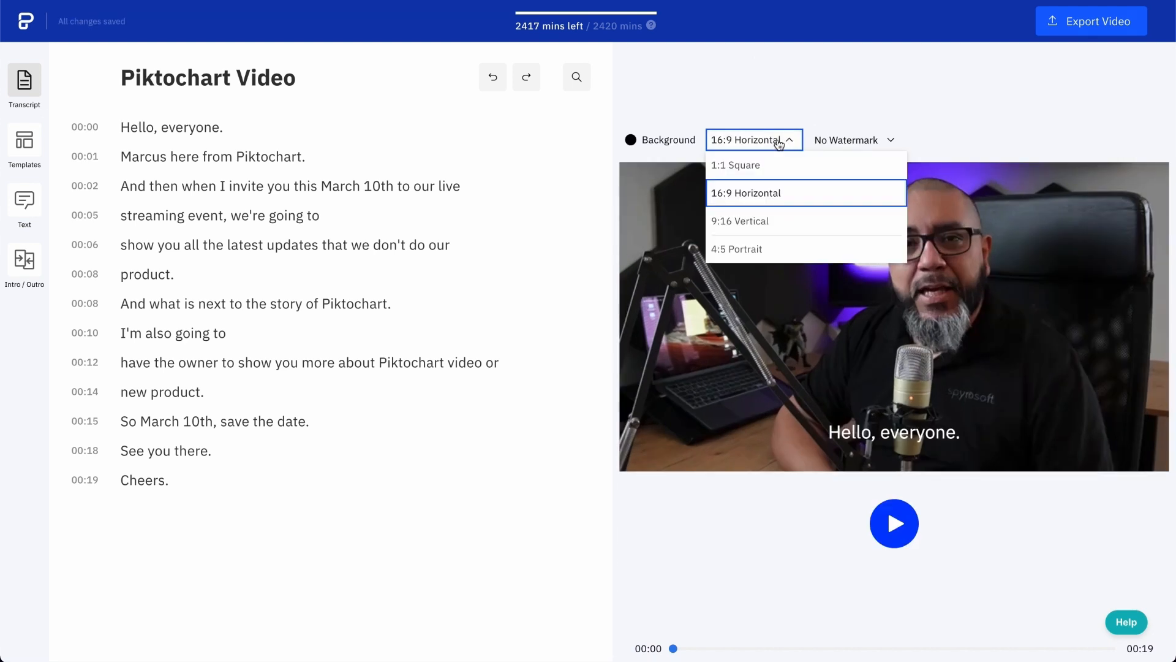
click(738, 221)
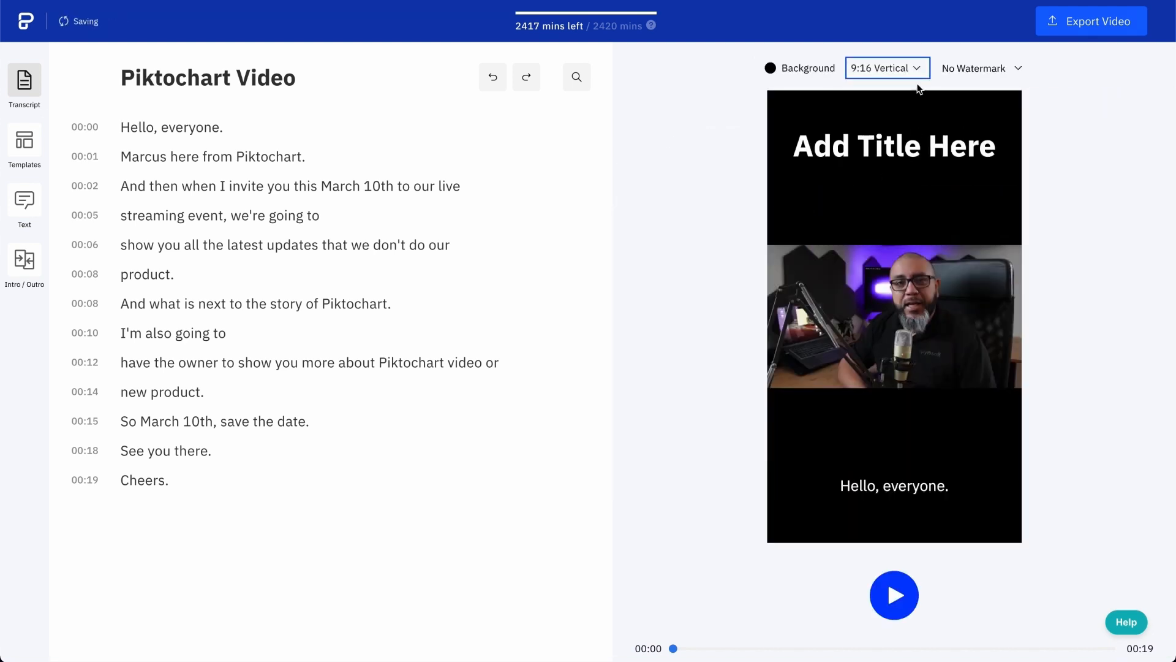
click(887, 68)
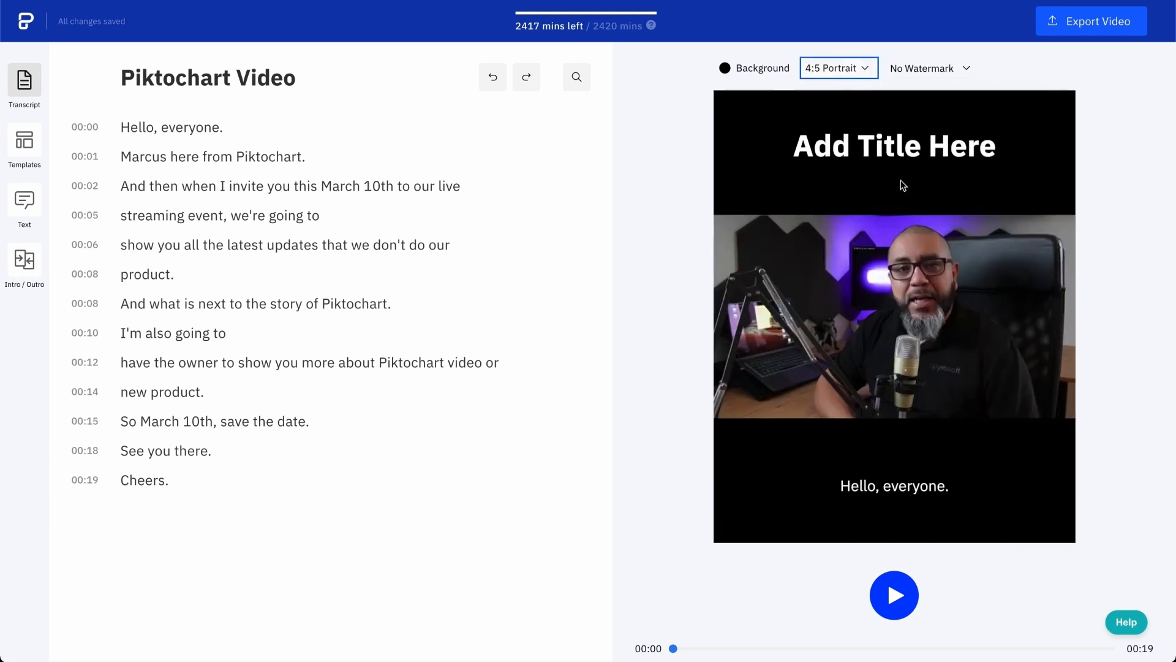
click(839, 68)
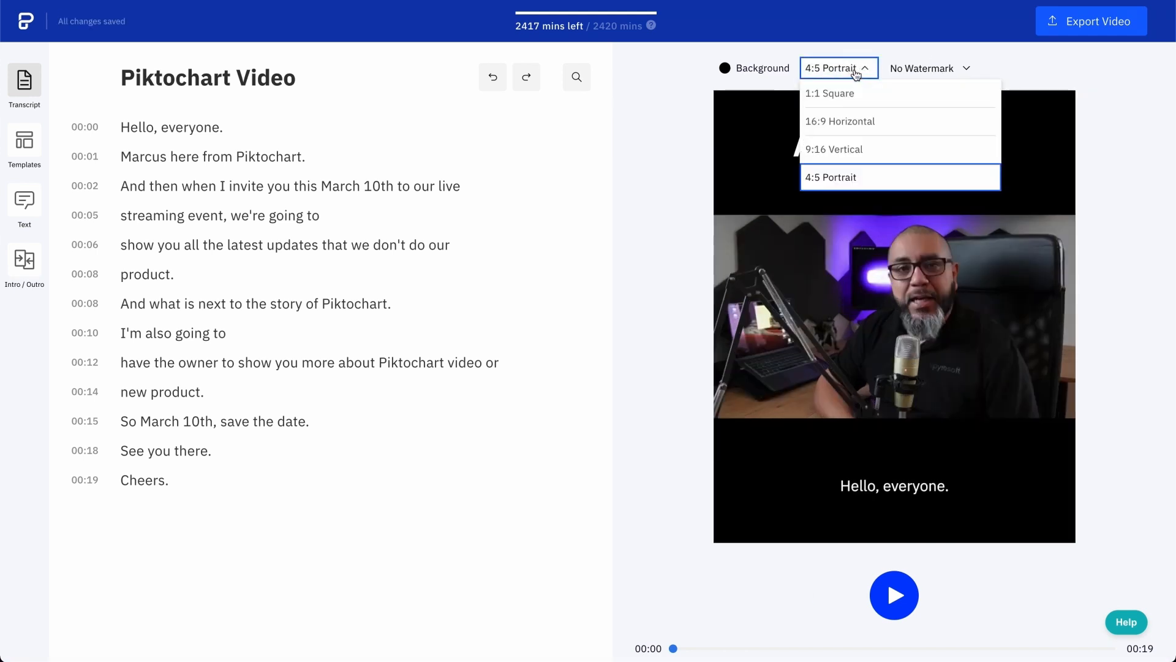
click(839, 121)
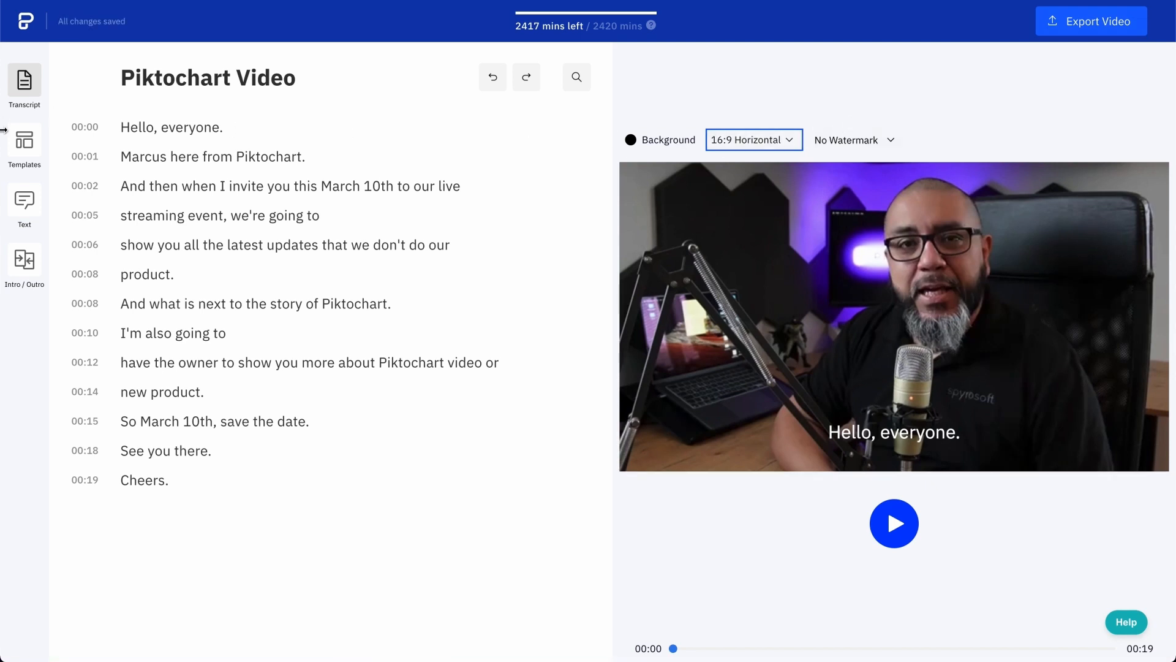
Apply the pink-to-yellow gradient-border template from the Templates gallery
click(24, 144)
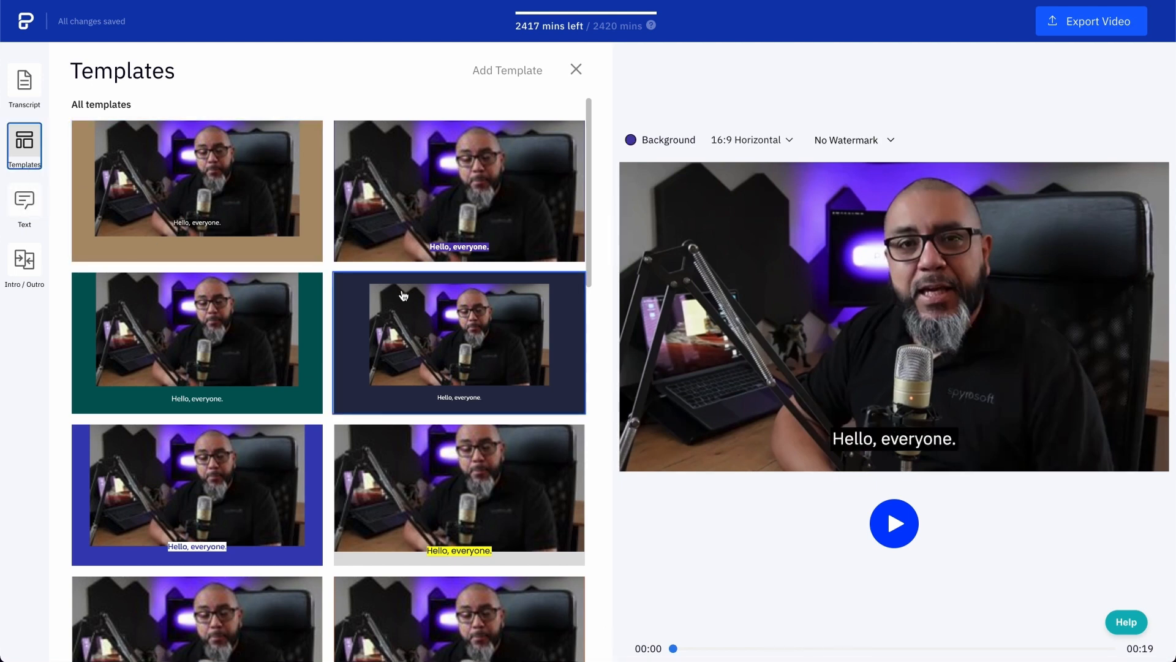
scroll(down, 3)
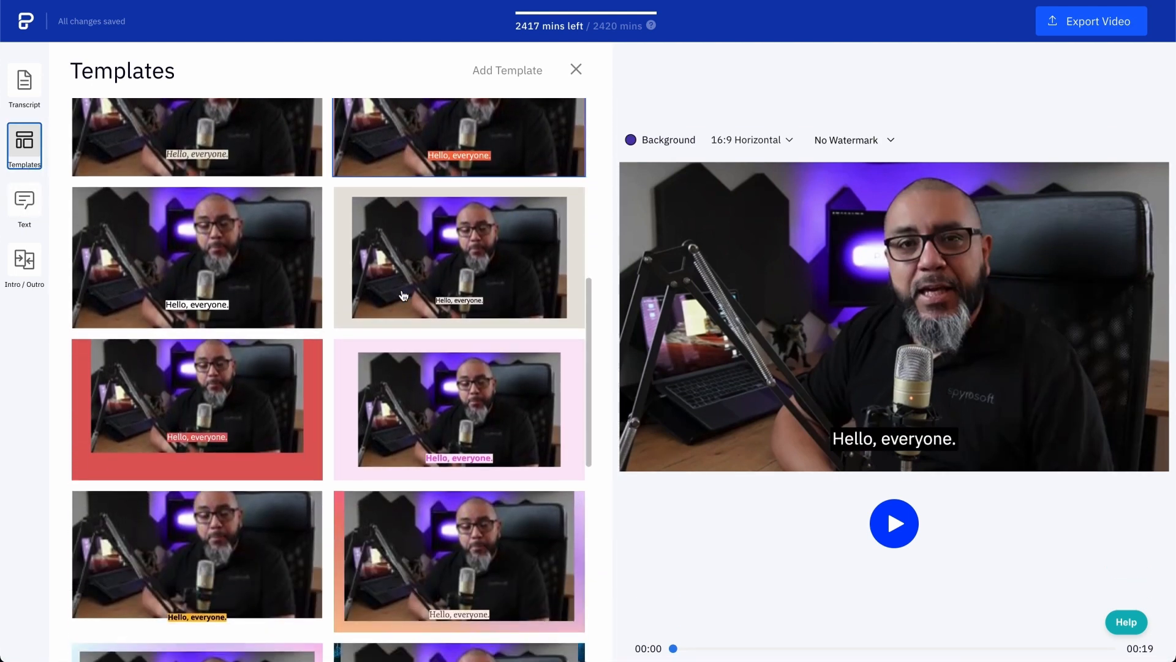
scroll(down, 3)
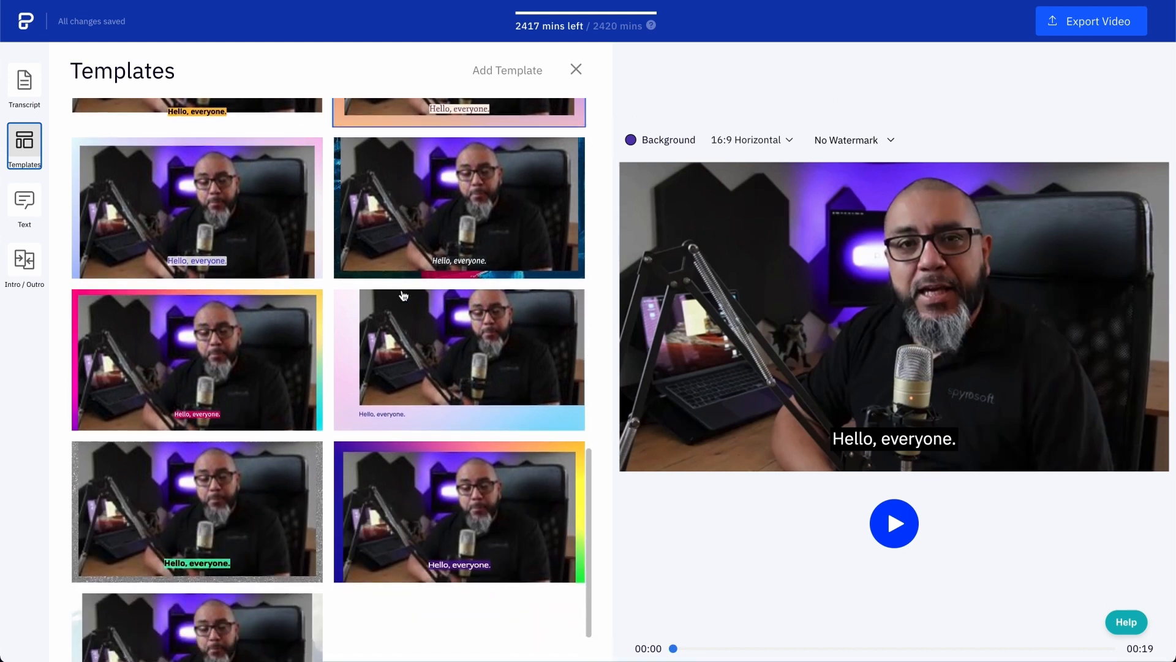
scroll(down, 3)
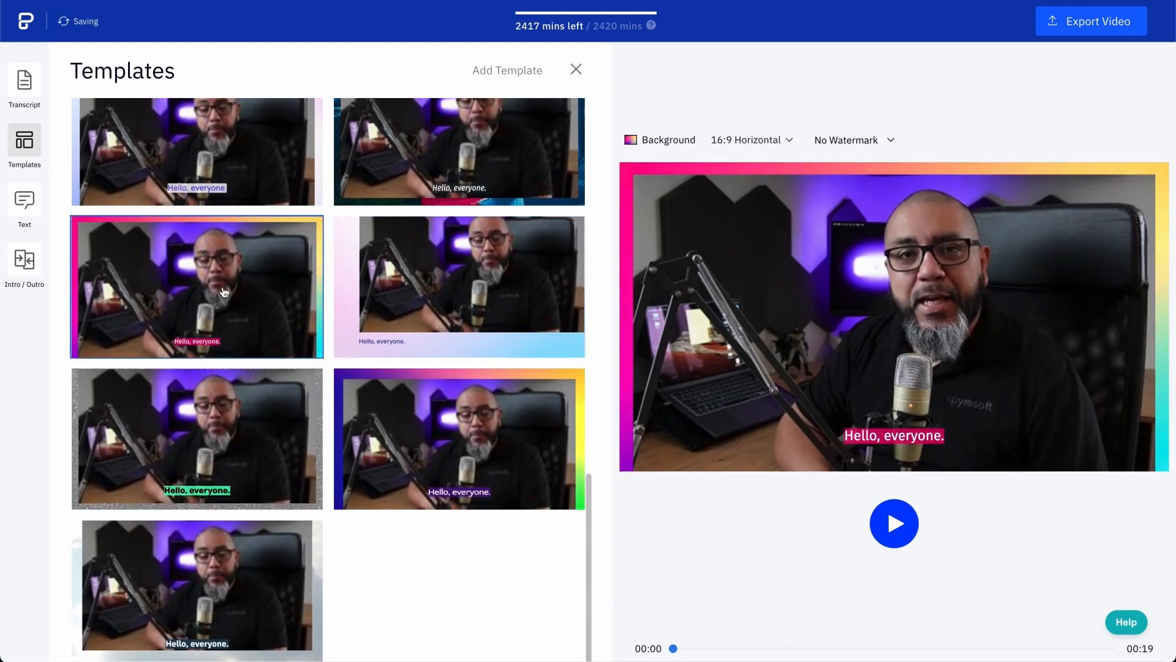
mouse_move(29, 223)
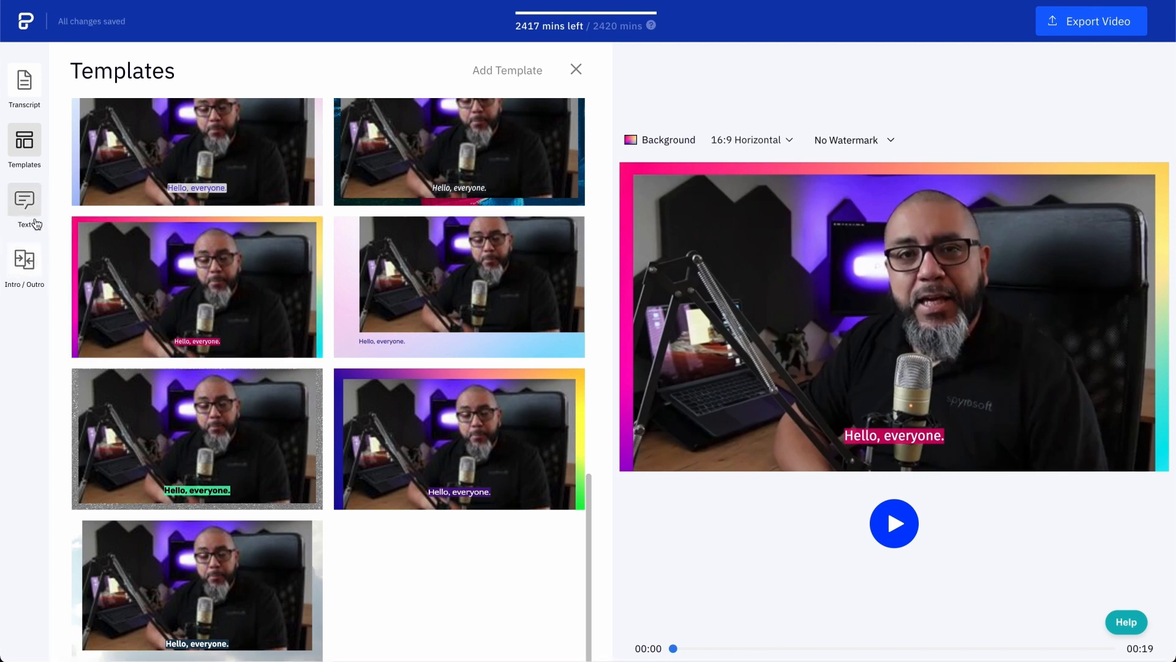
Review the pink caption style in the Text panel, then show the Intro / Outro settings
click(24, 206)
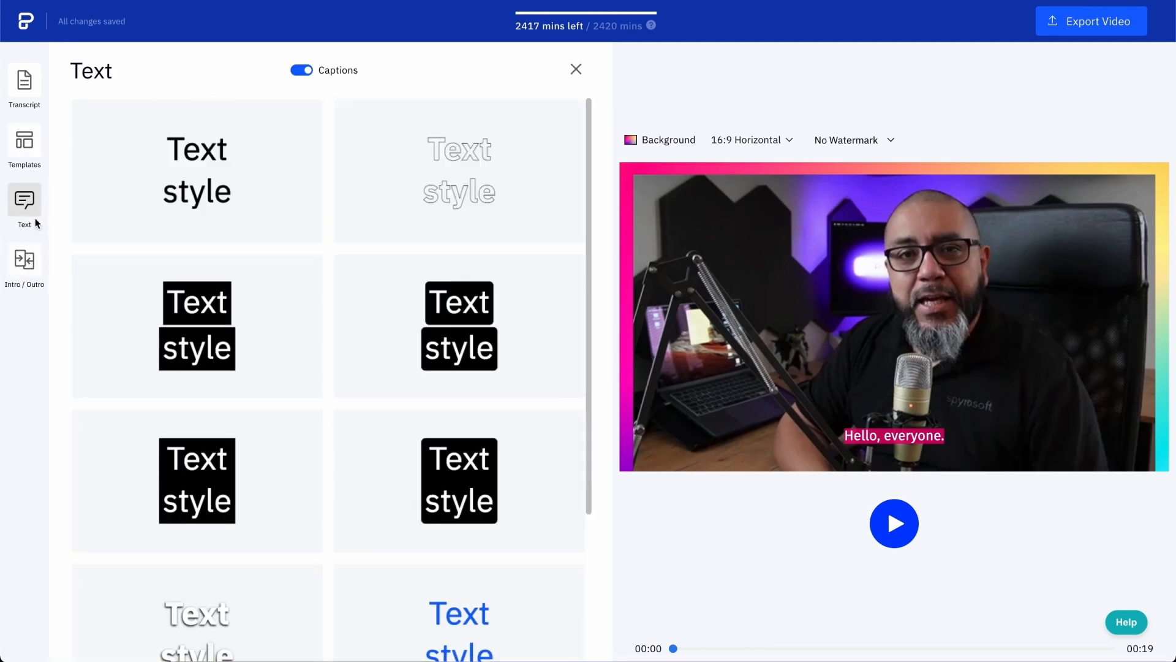
scroll(down, 3)
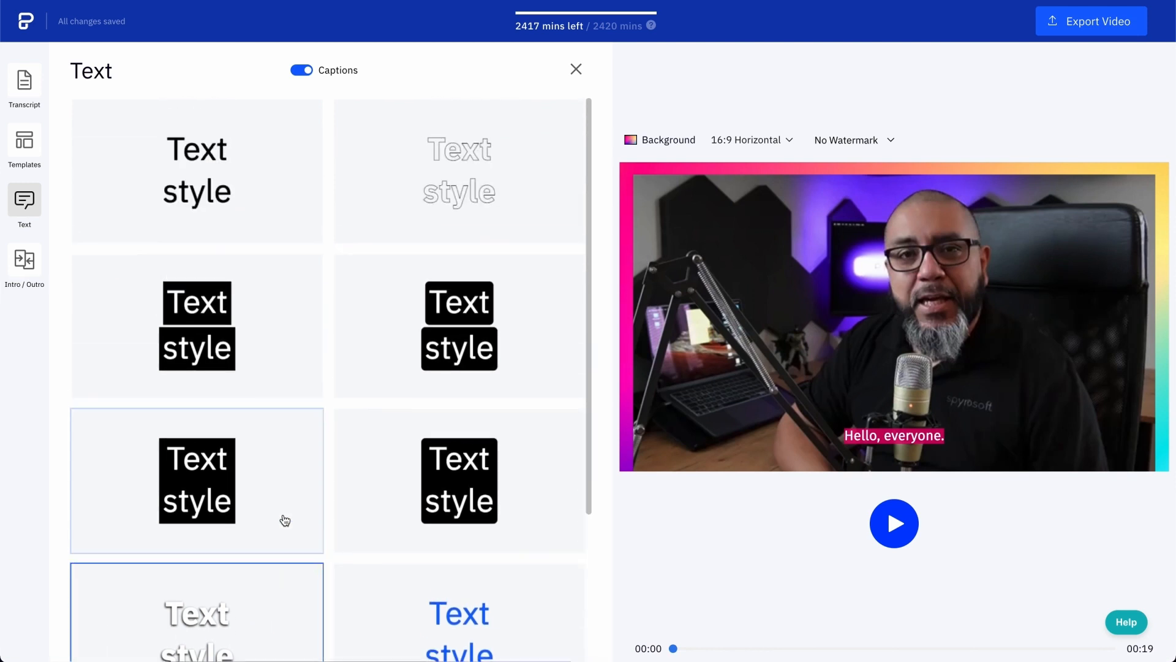
click(24, 264)
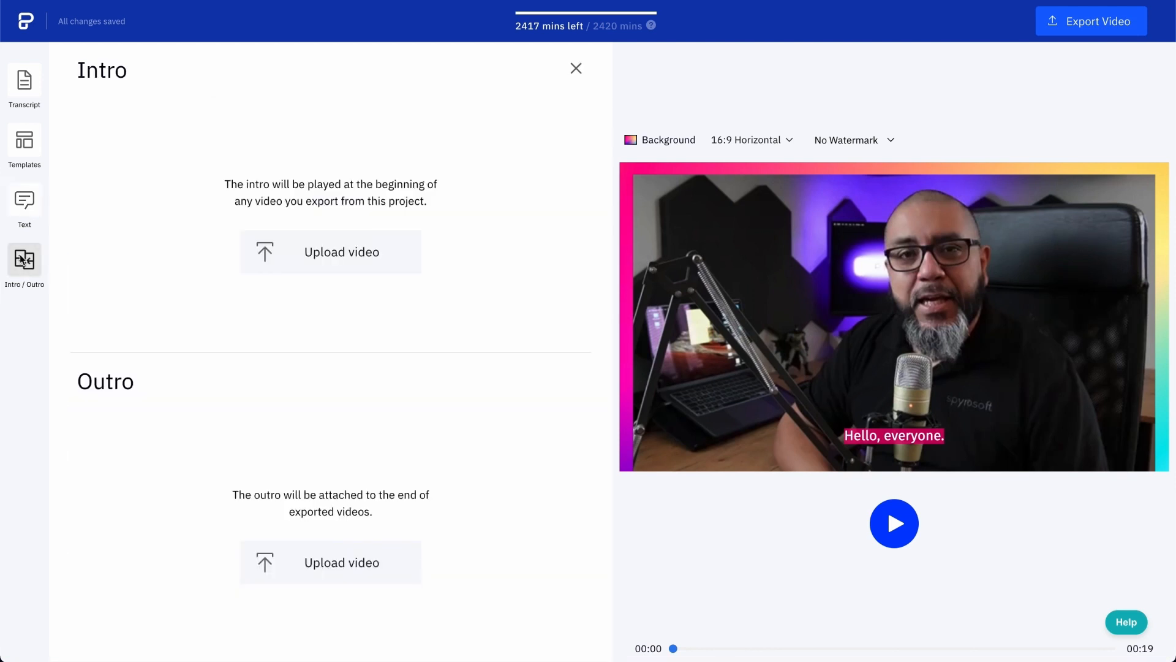
Upload Piktochart-Intro.mp4 as the project's 10-second intro clip
click(330, 251)
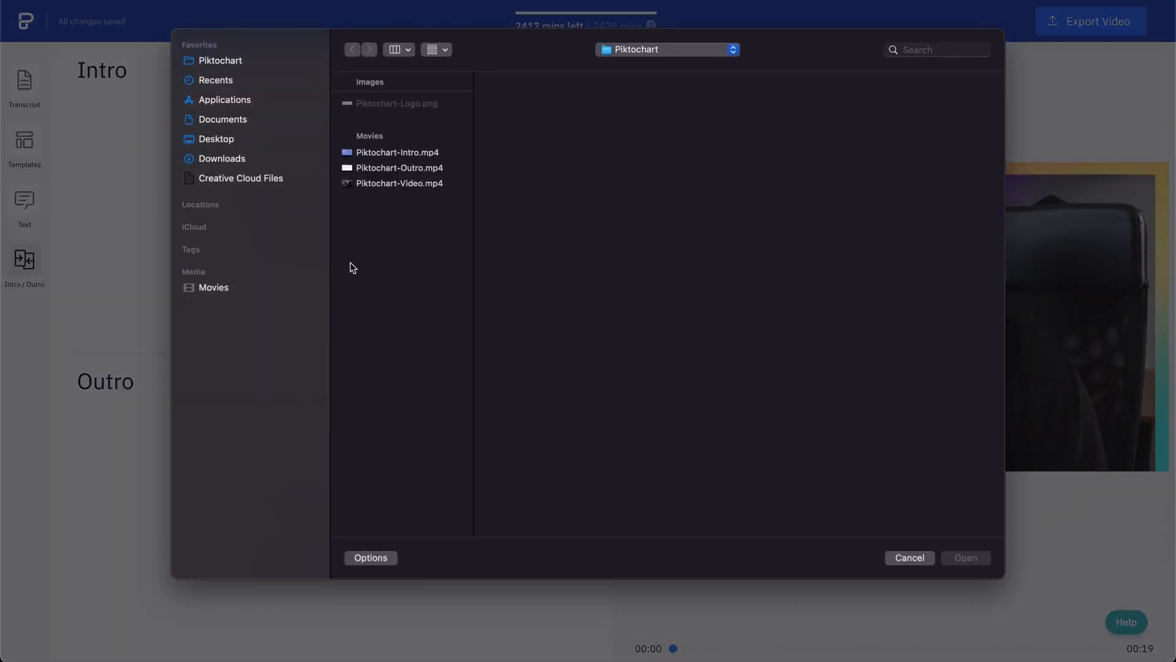
click(398, 152)
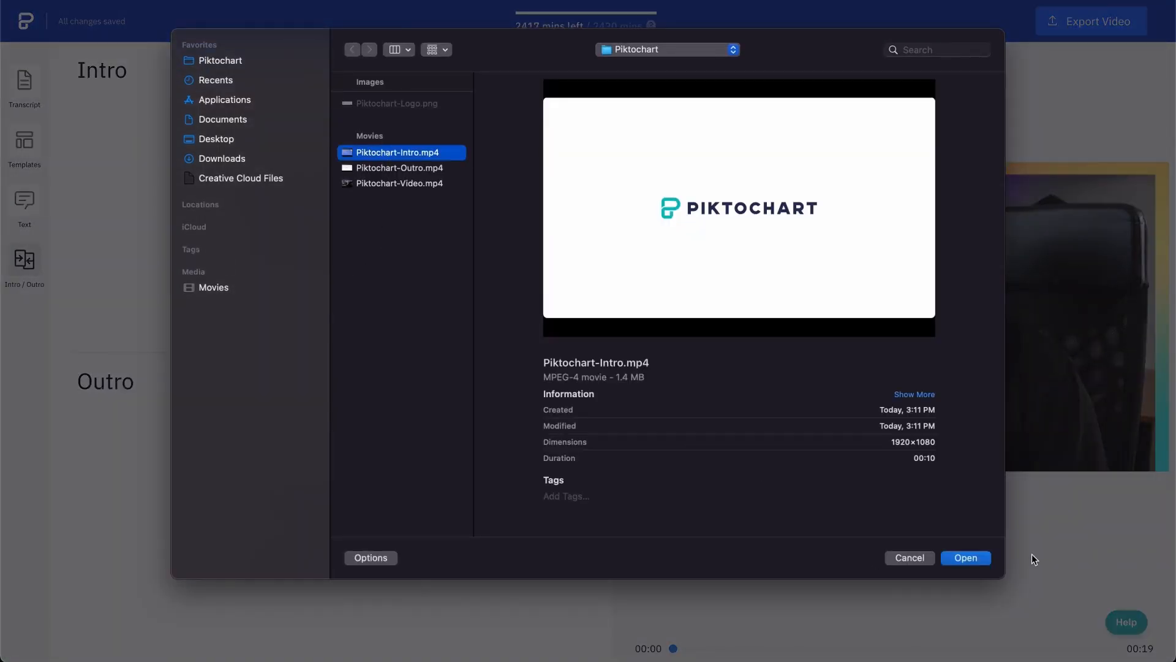
click(966, 557)
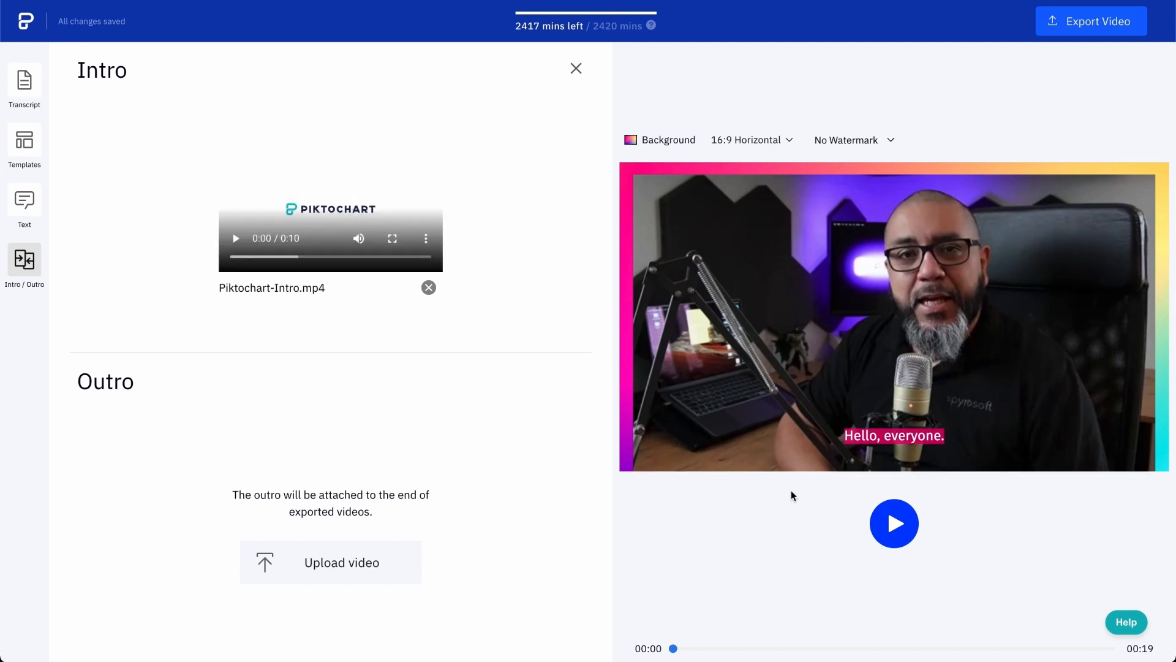
Upload Piktochart-Outro.mp4 as the 7-second outro and set the Piktochart logo watermark
click(341, 561)
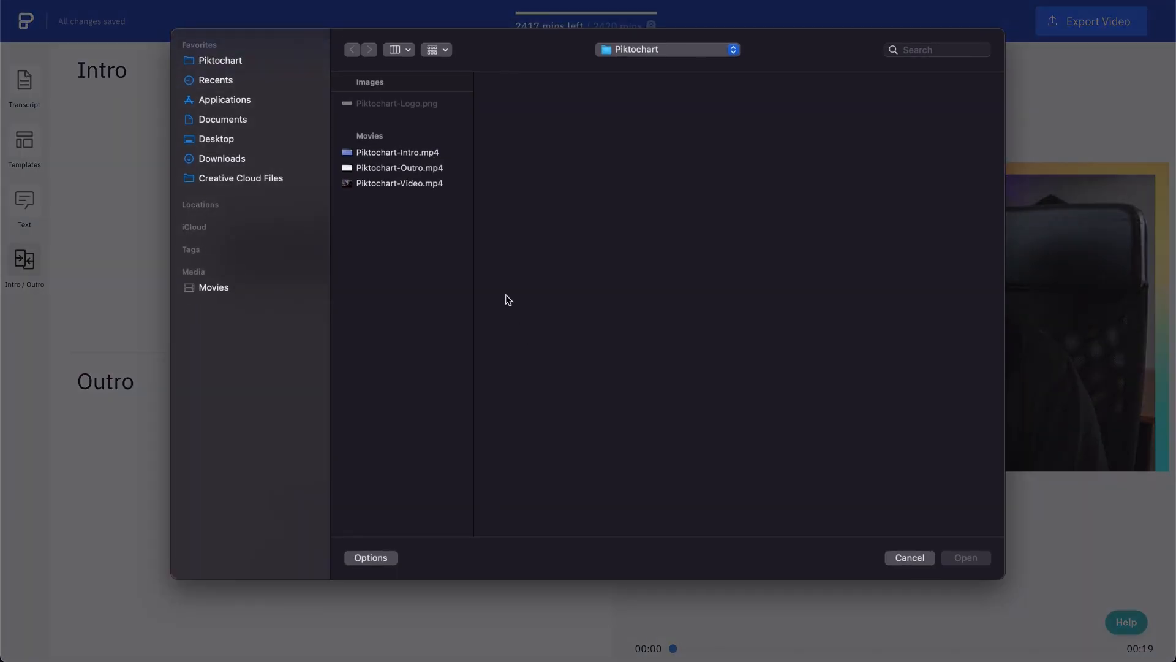
click(400, 167)
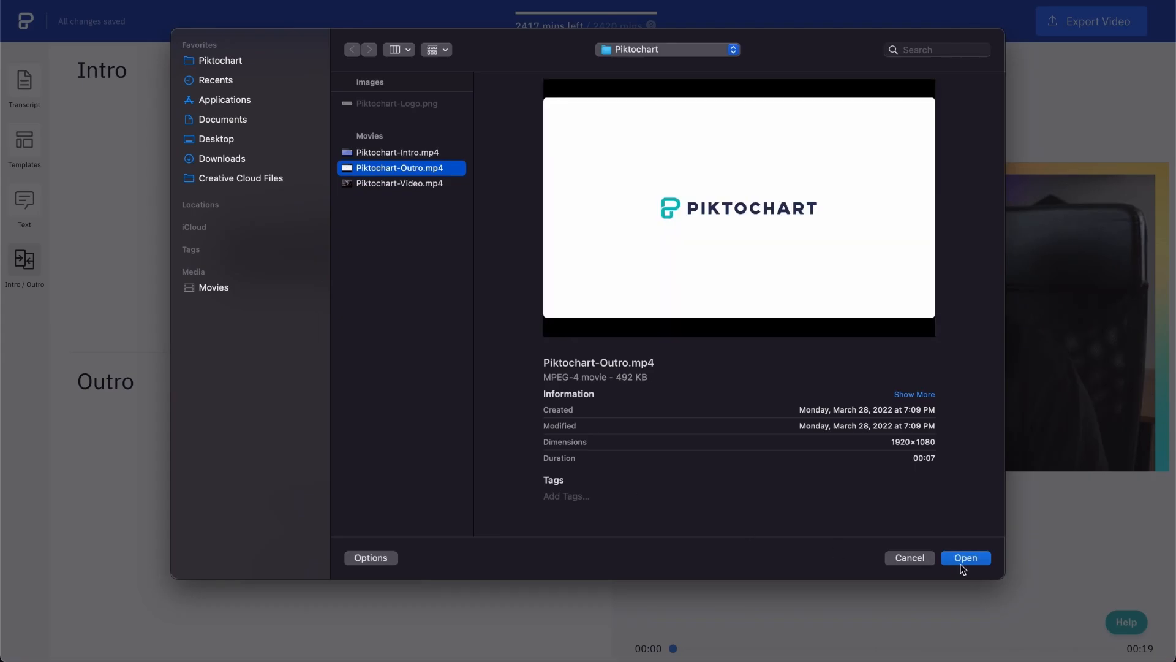
click(966, 558)
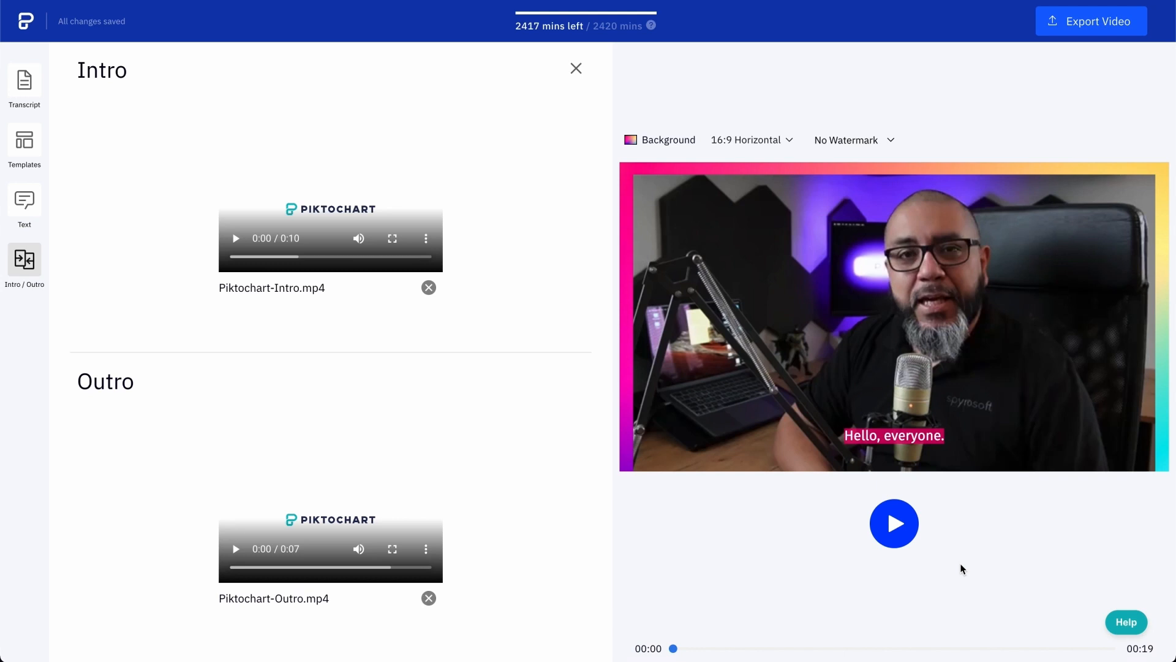
click(853, 140)
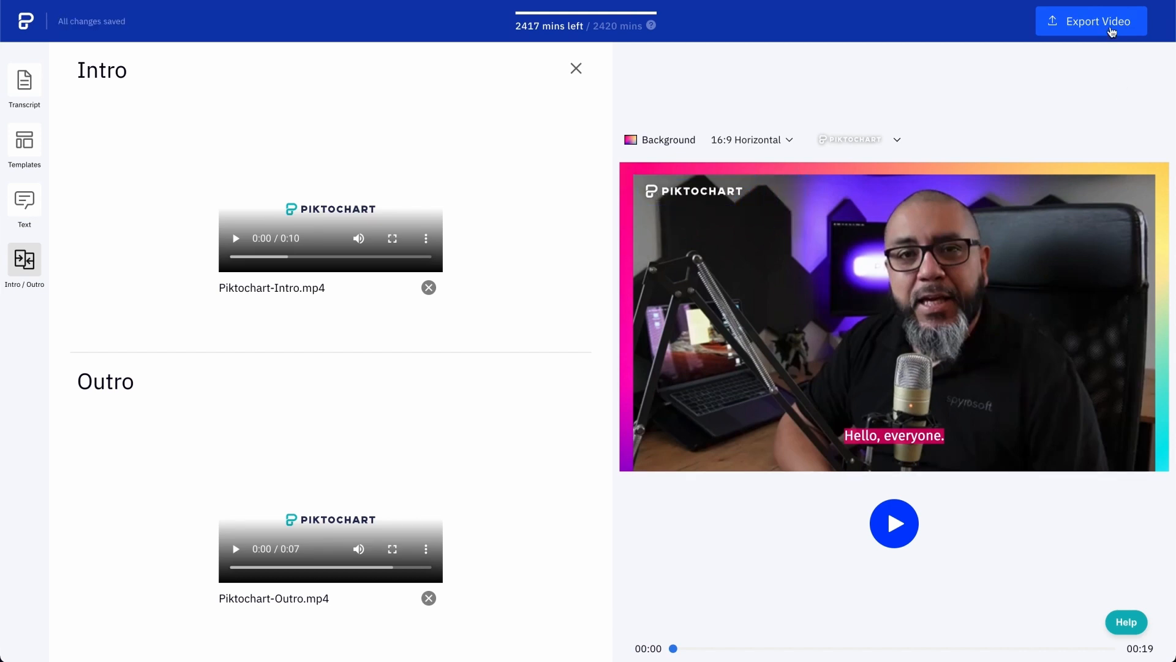
Browse the Video, Subtitle and Text export options, then return to the dashboard and start recording
click(1090, 20)
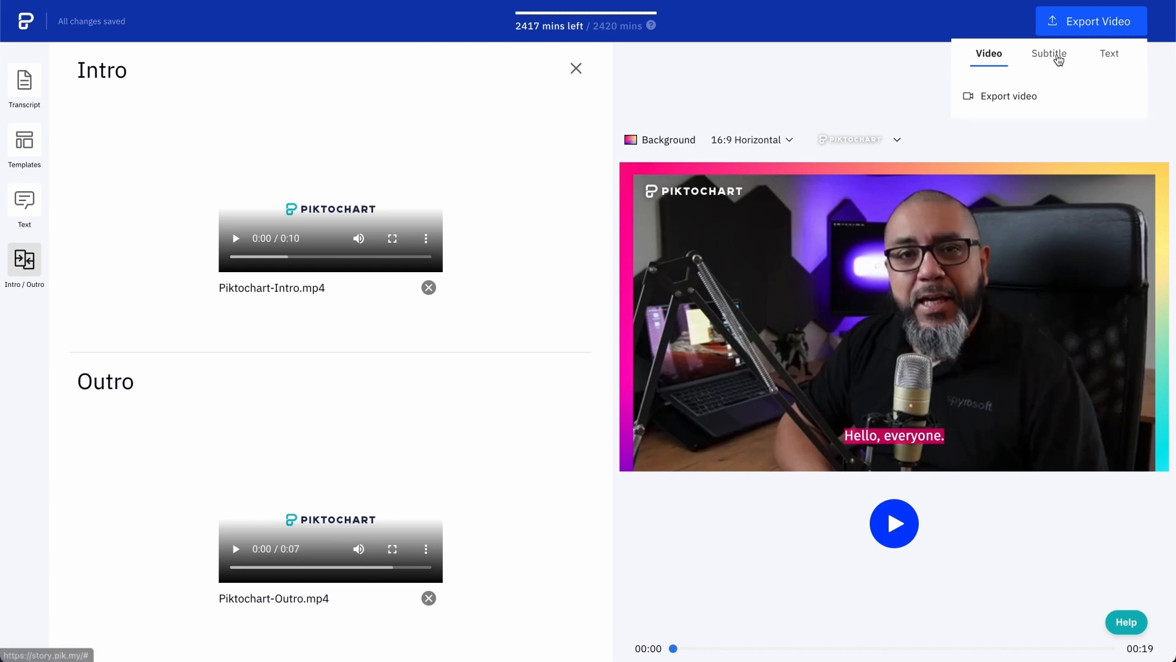
click(1049, 53)
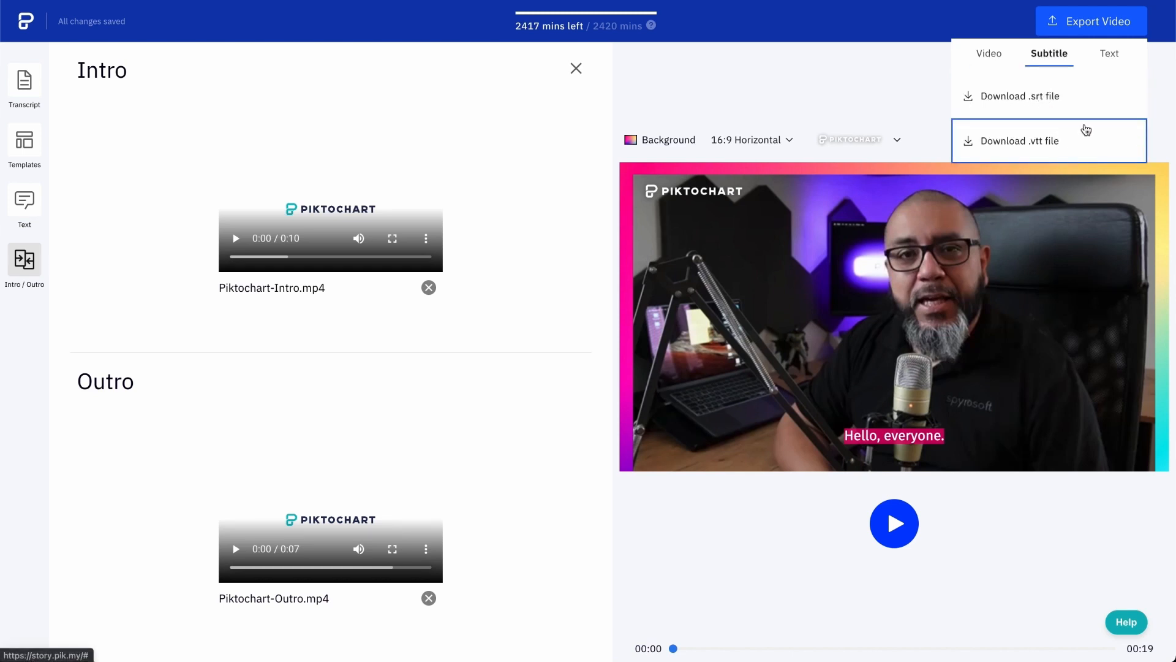
click(1109, 53)
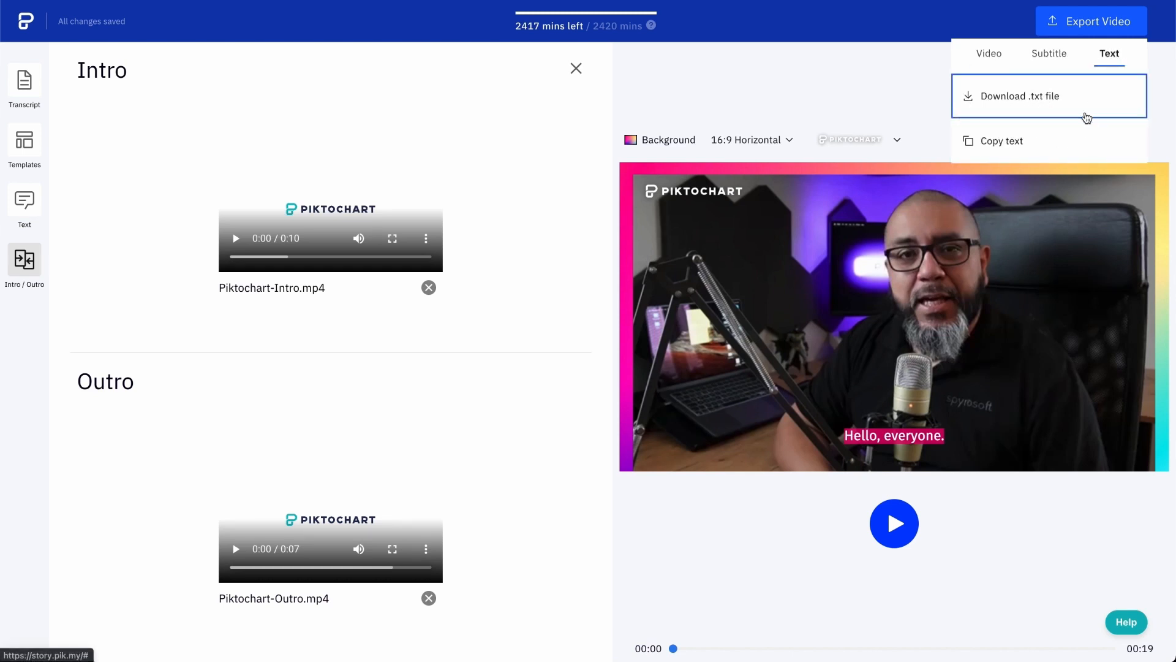
mouse_move(1074, 140)
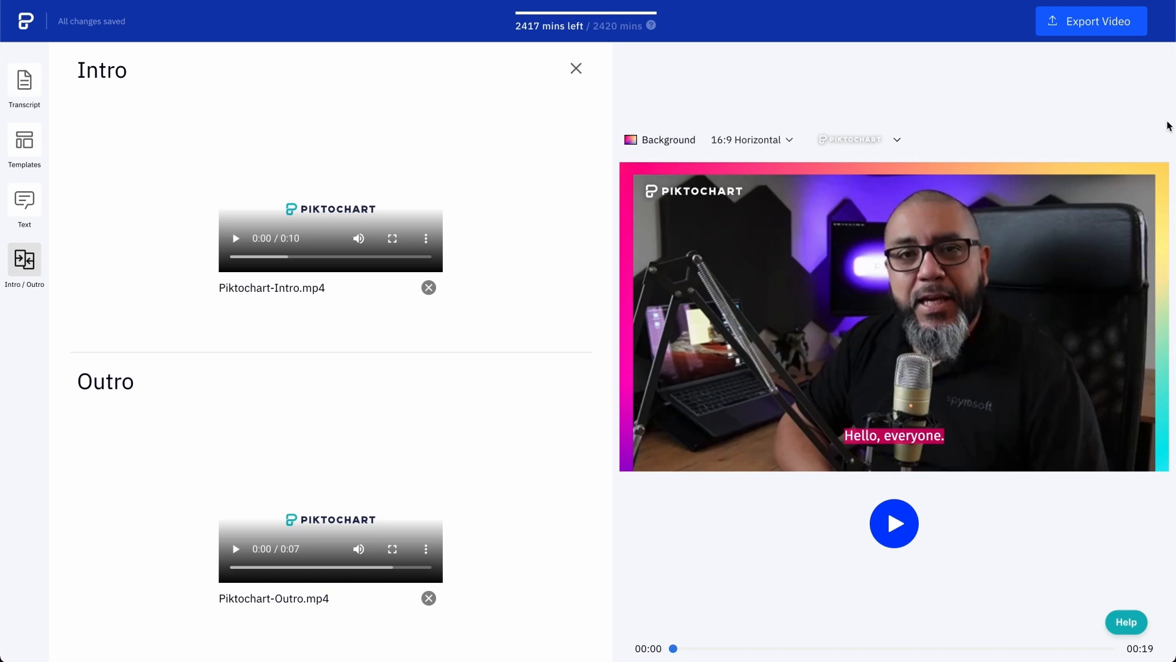
click(575, 68)
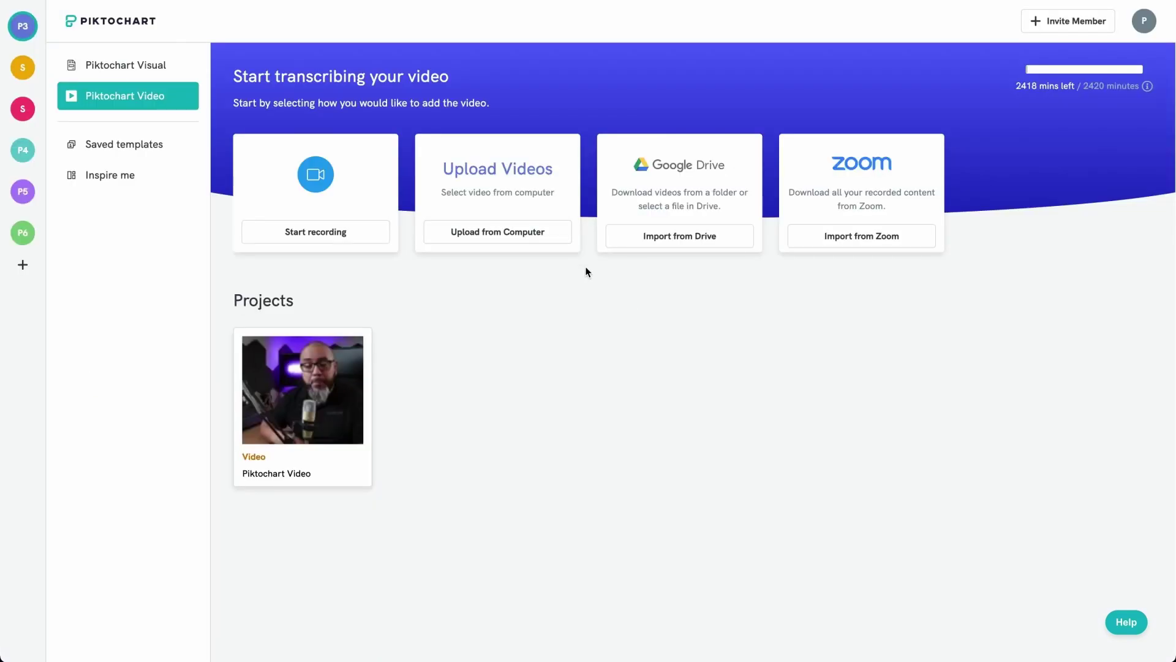
mouse_move(578, 281)
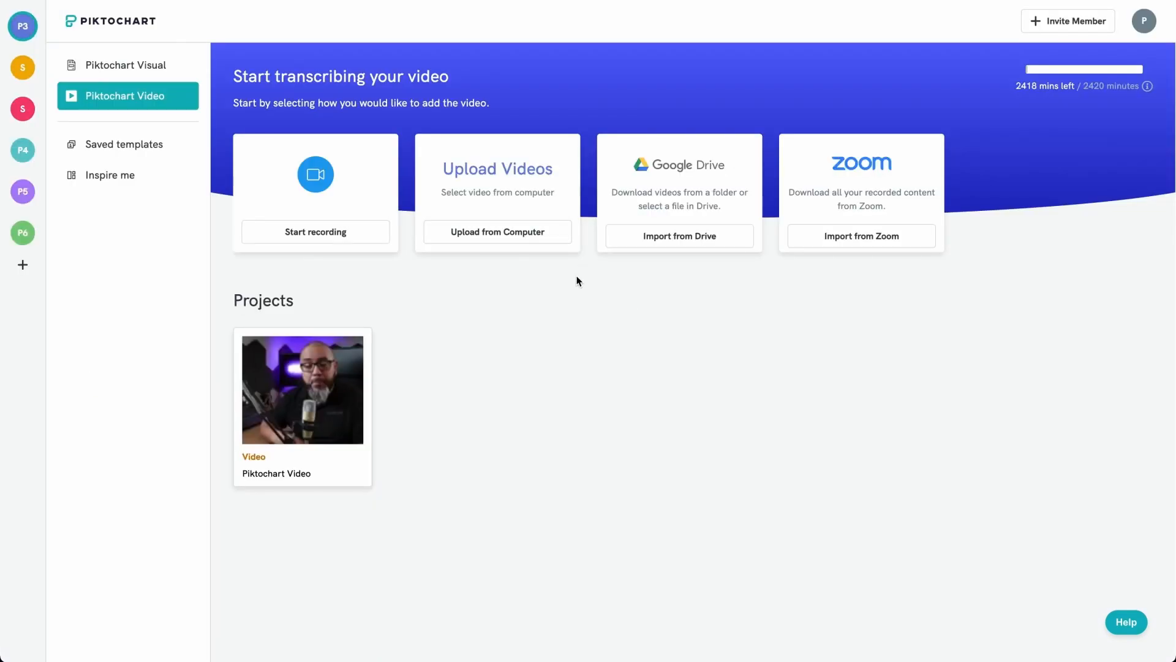
mouse_move(315, 246)
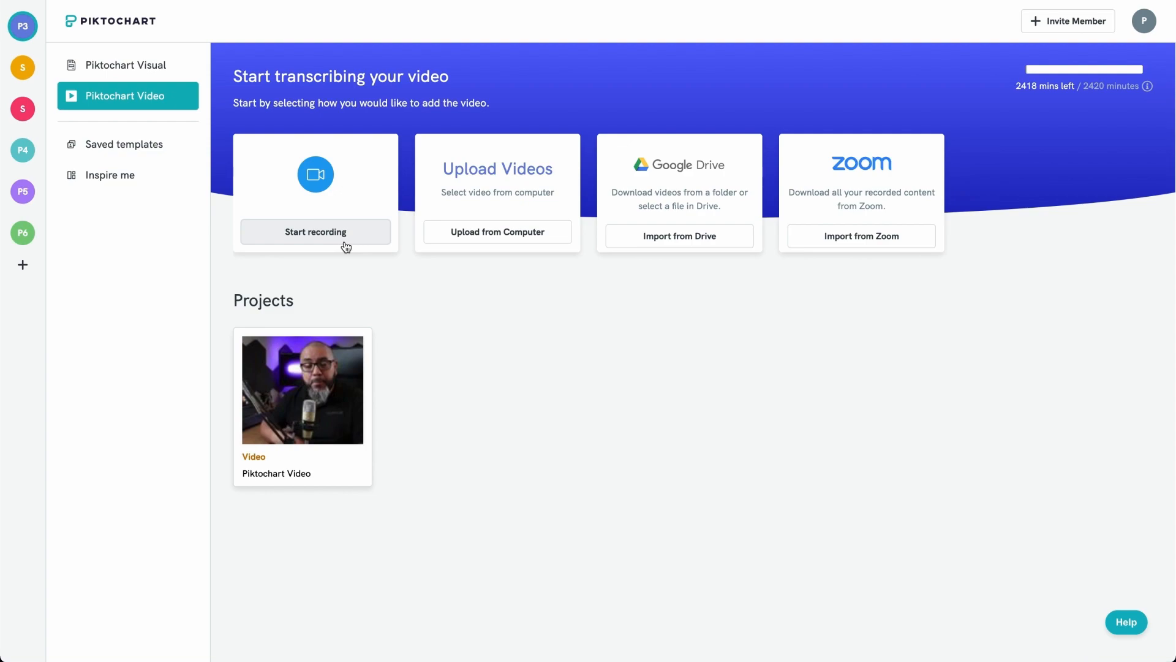
click(315, 231)
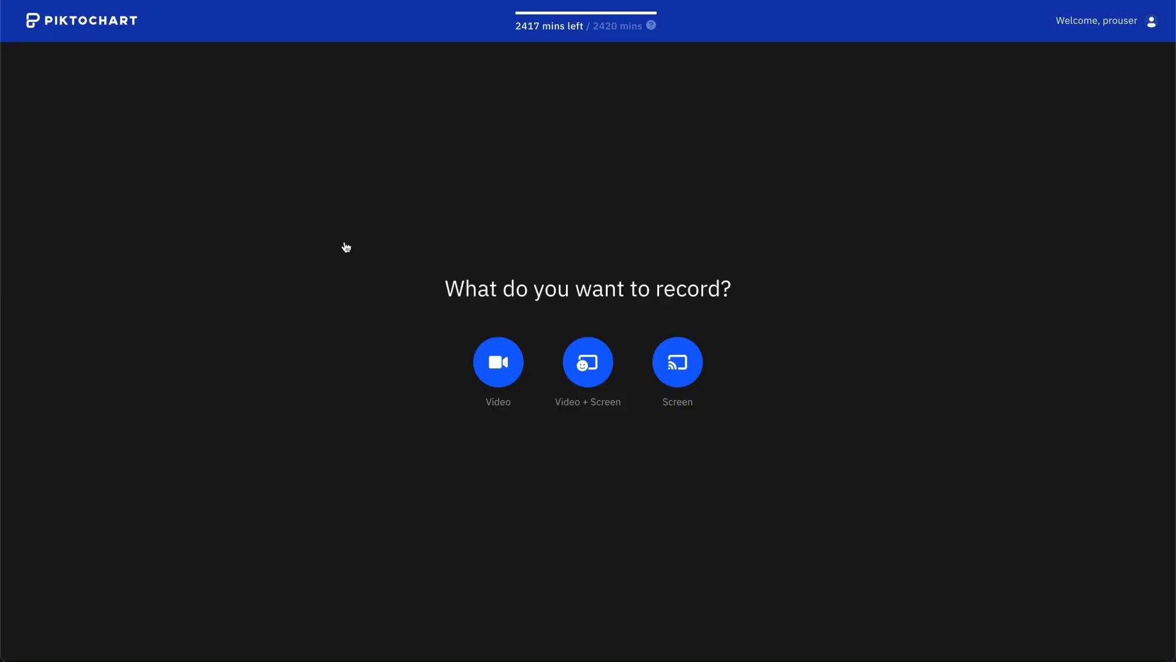
Choose Video + Screen and share the Piktochart Visual Financial Update presentation window
click(676, 362)
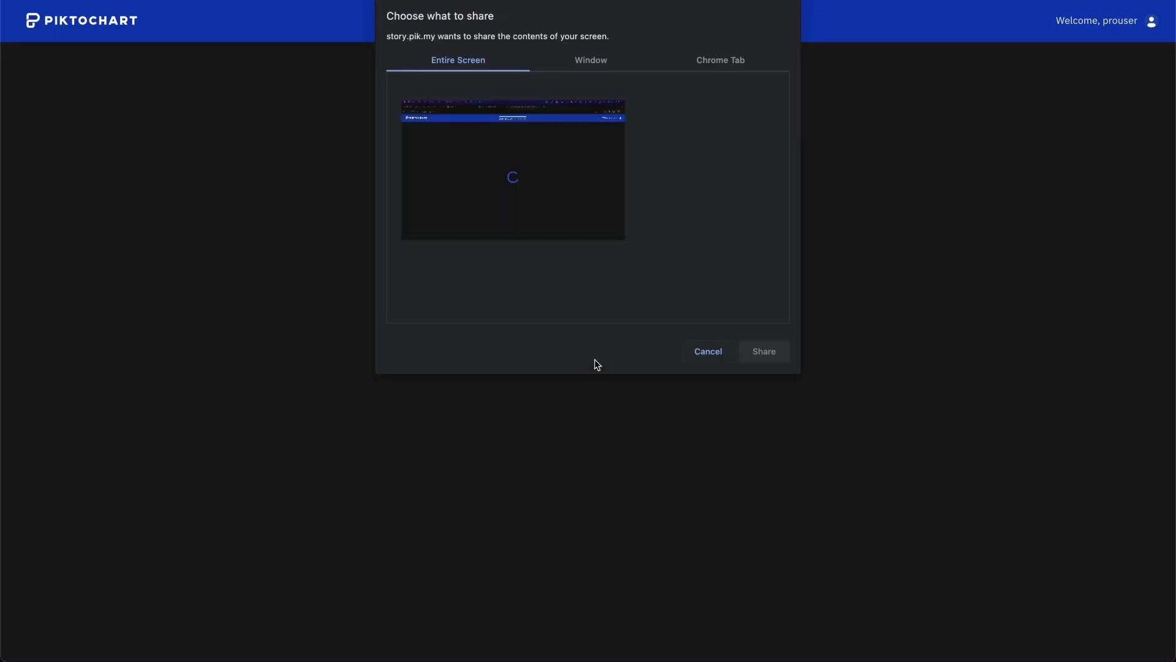
click(591, 60)
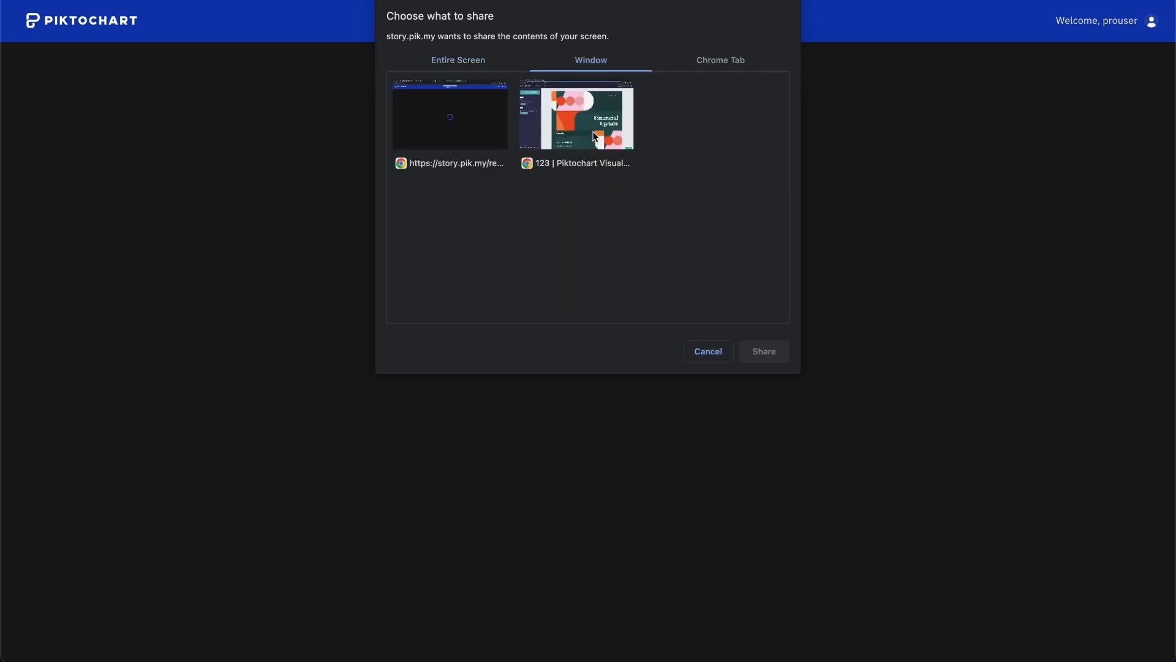
click(762, 351)
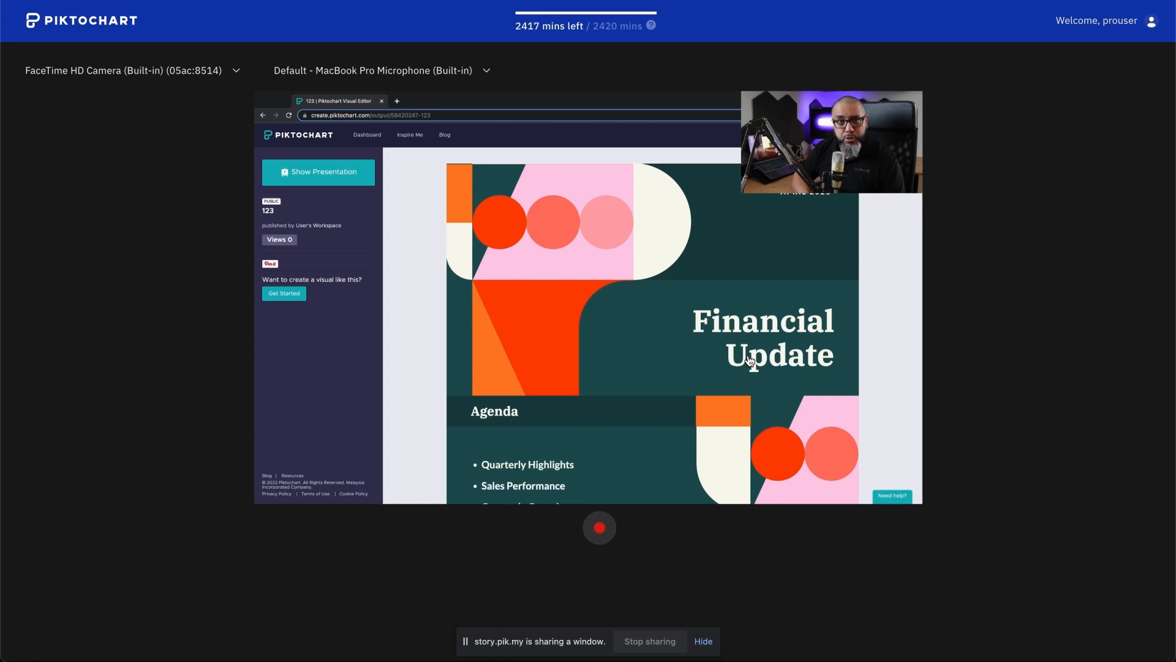
Start recording the camera over the shared presentation with the red record button
click(598, 527)
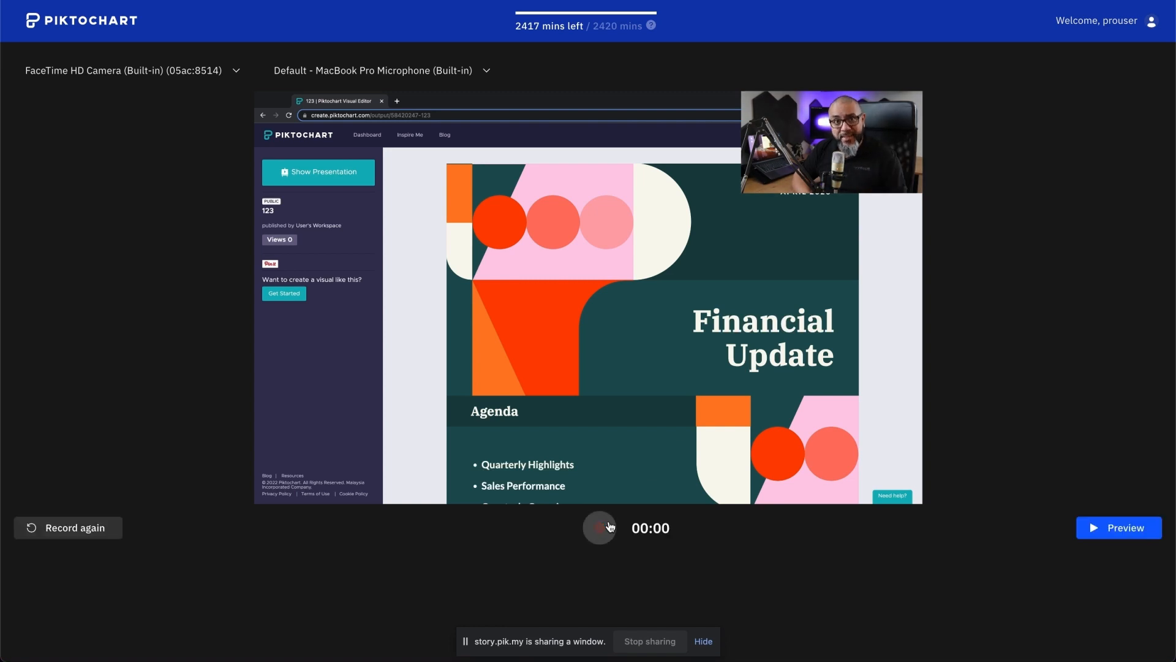
click(599, 528)
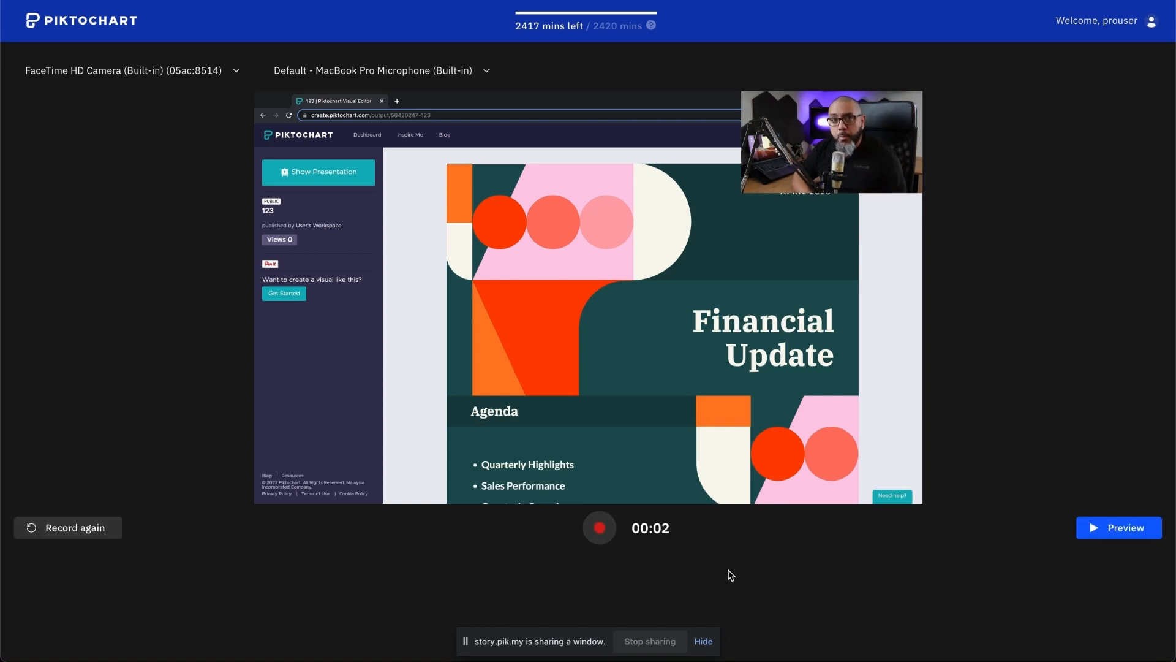